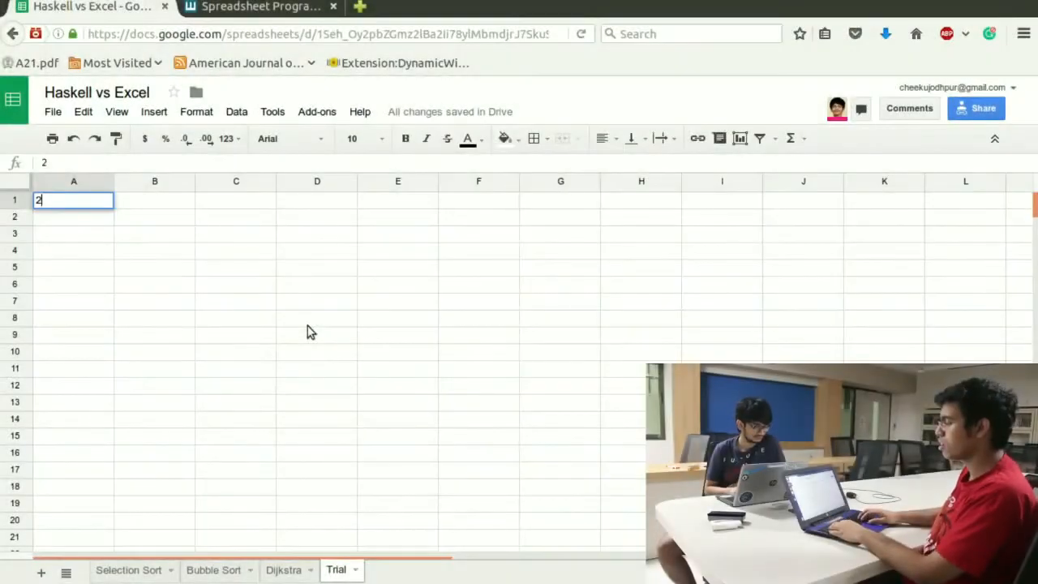
- Make B1 double the input with the formula =2*A1
{"action": "type", "text": "=2*"}
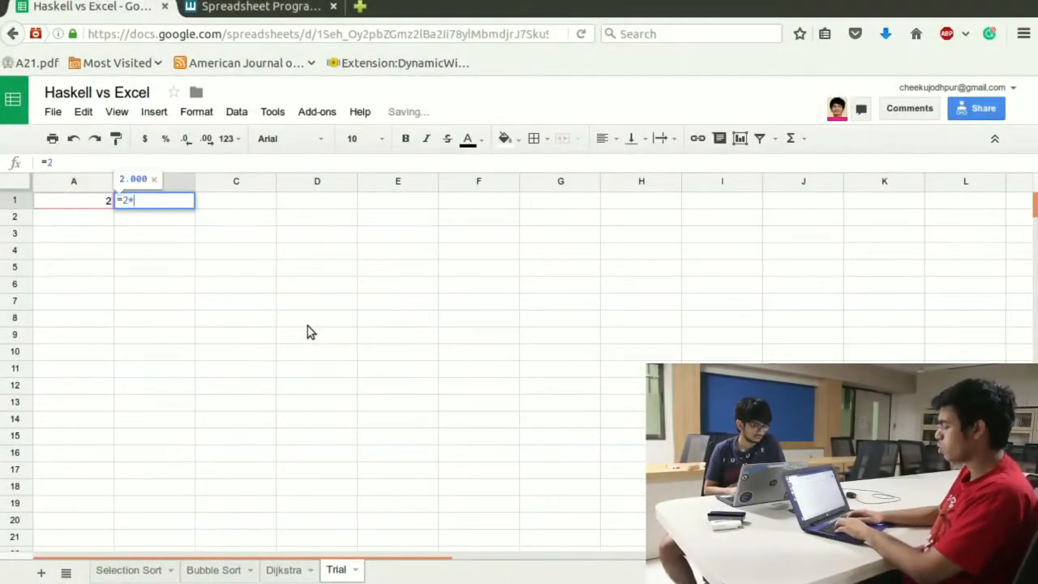
{"action": "type", "text": "A1"}
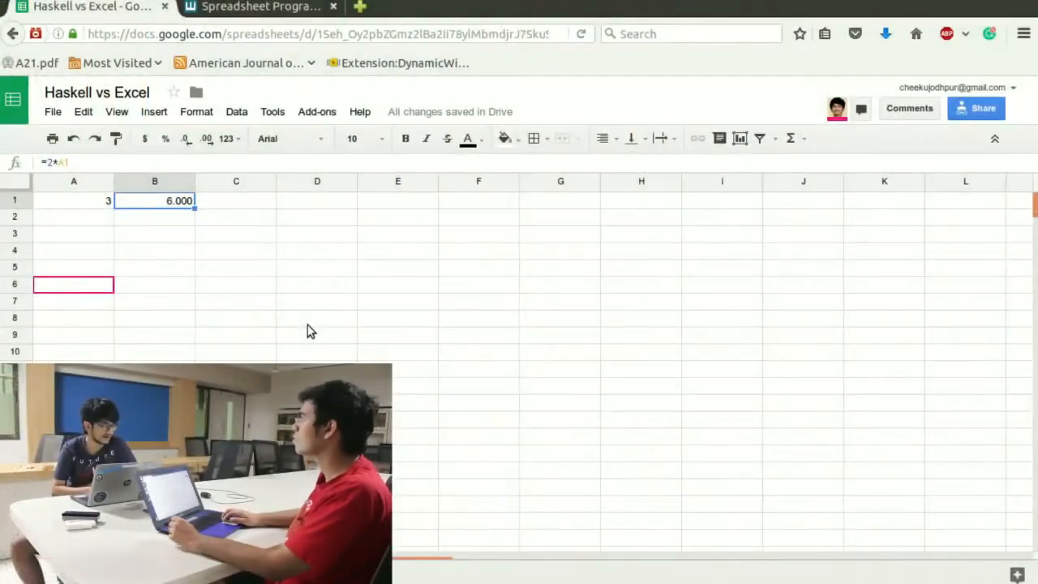
{"action": "left_click", "coordinate": [73, 201]}
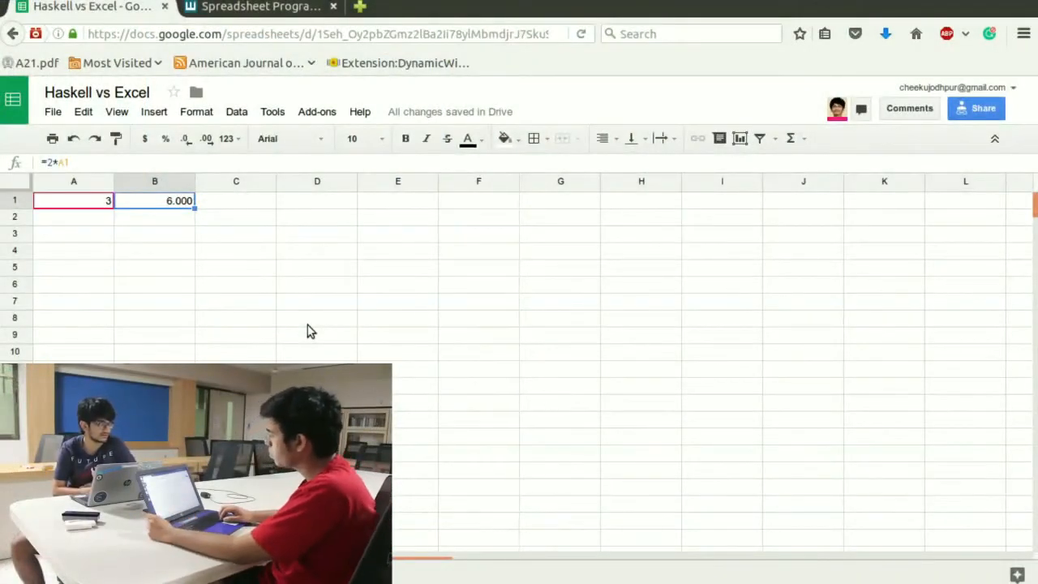
{"action": "left_click", "coordinate": [73, 201]}
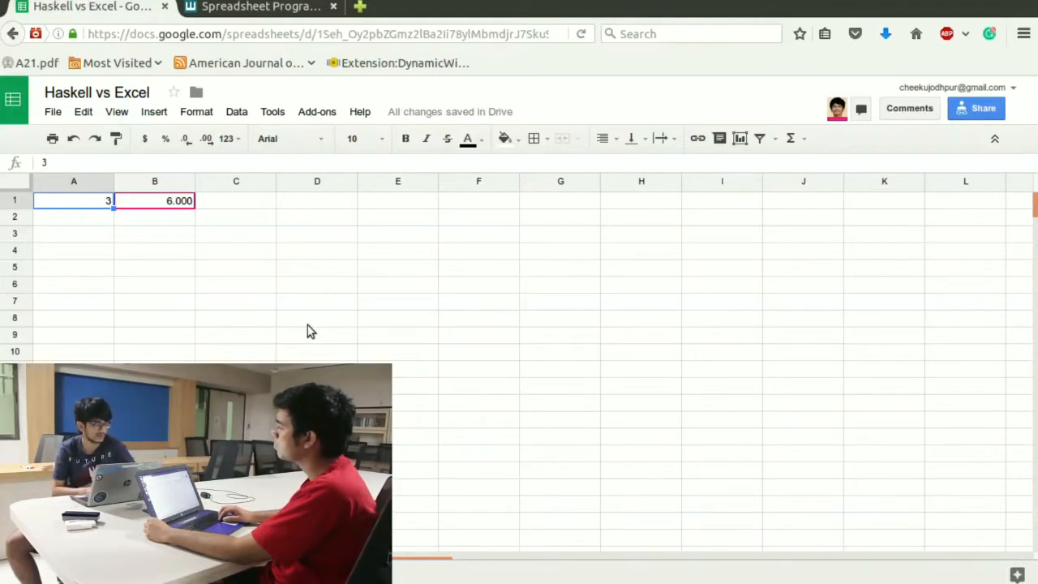
- Give C1 a formula adding 5 to B1, then change the input in A1 to 4
{"action": "left_click", "coordinate": [236, 202]}
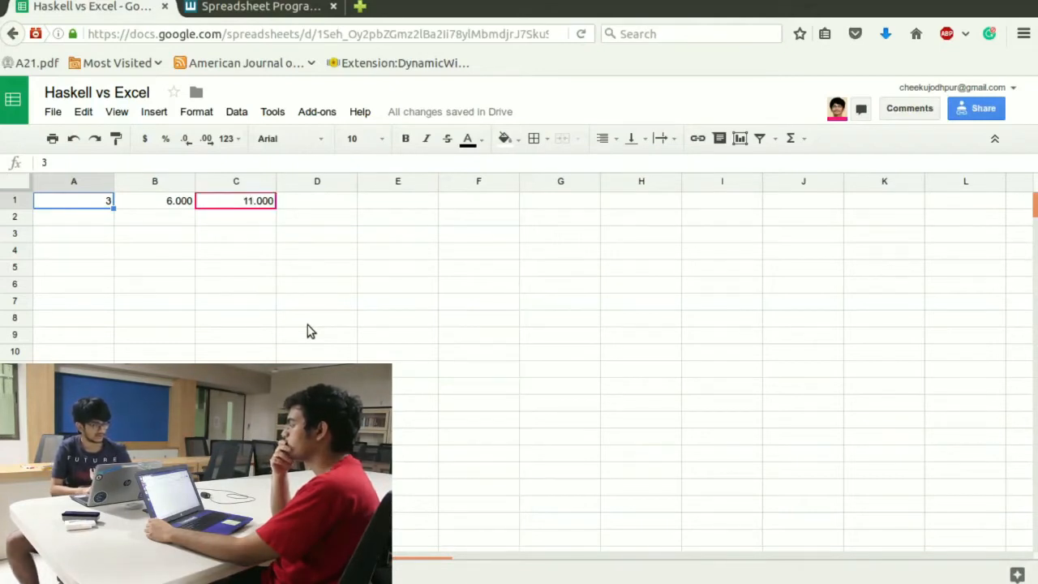
{"action": "type", "text": "4"}
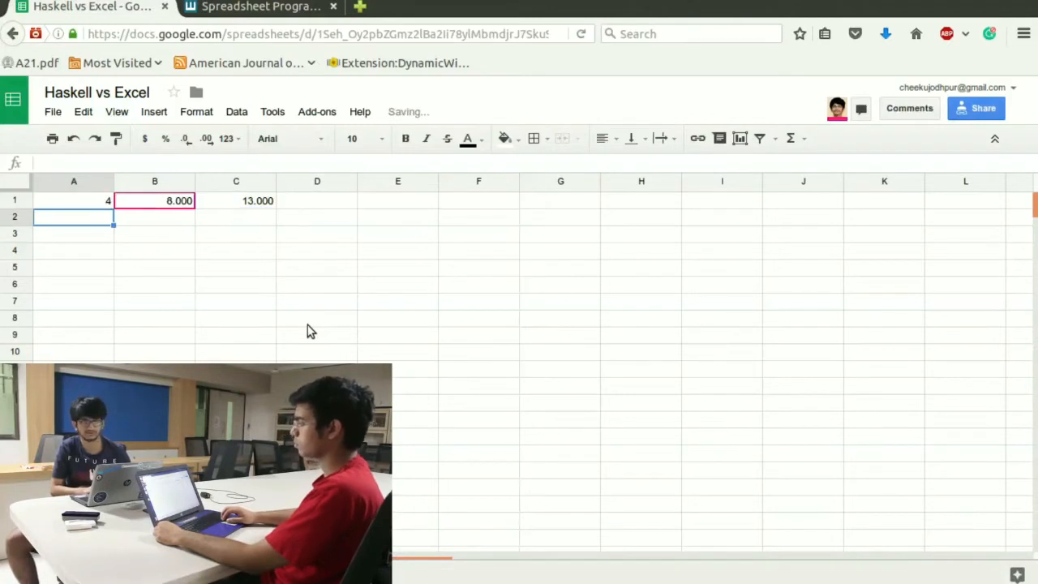
- Fill A1:C1 down to row 9 with inputs 1–9, then clear the whole A1:C9 block
{"action": "left_click", "coordinate": [237, 202]}
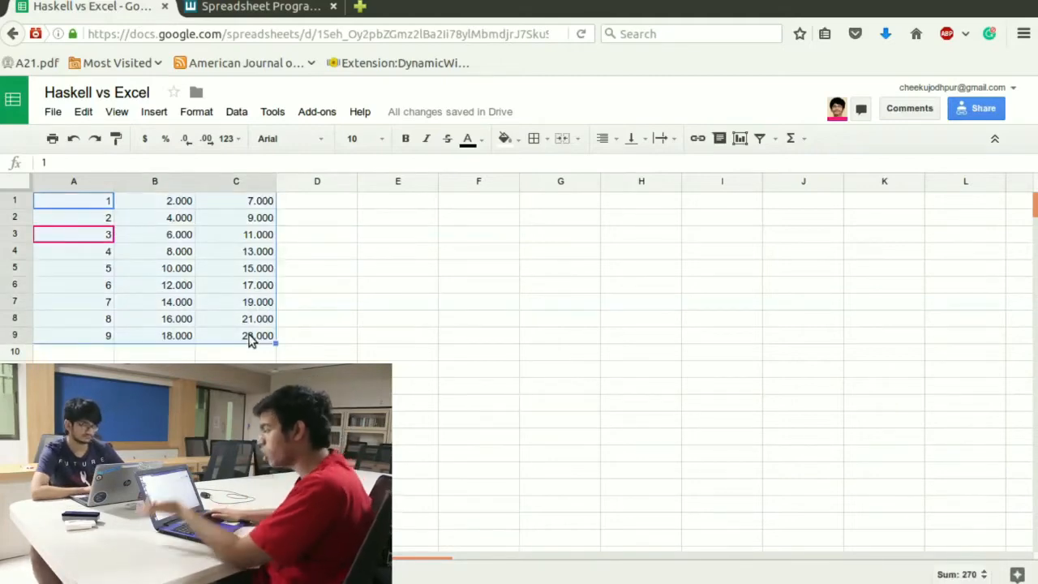
{"action": "key", "text": "Delete"}
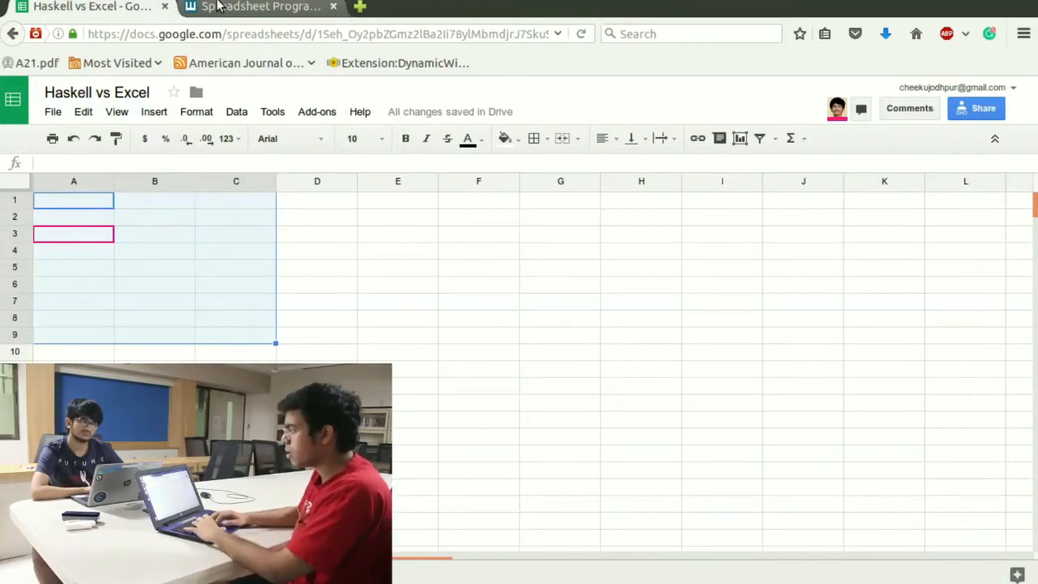
{"action": "left_click", "coordinate": [260, 7]}
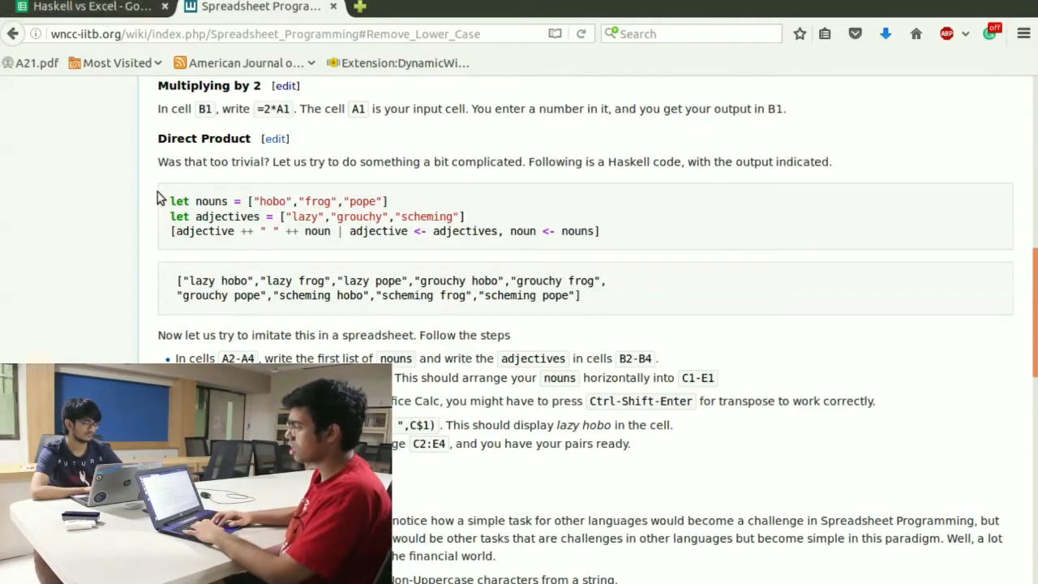
{"action": "left_click_drag", "start_coordinate": [169, 201], "coordinate": [559, 230]}
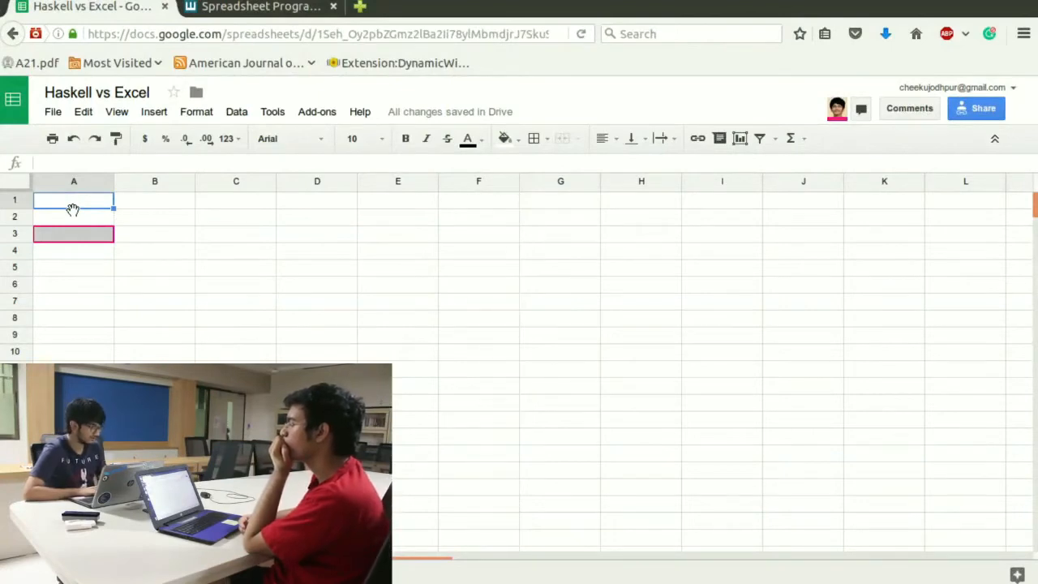
- Enter 1 and 2 in A1:A2, extend the series to 10 in A10, with 1 beside it in B1
{"action": "type", "text": "1"}
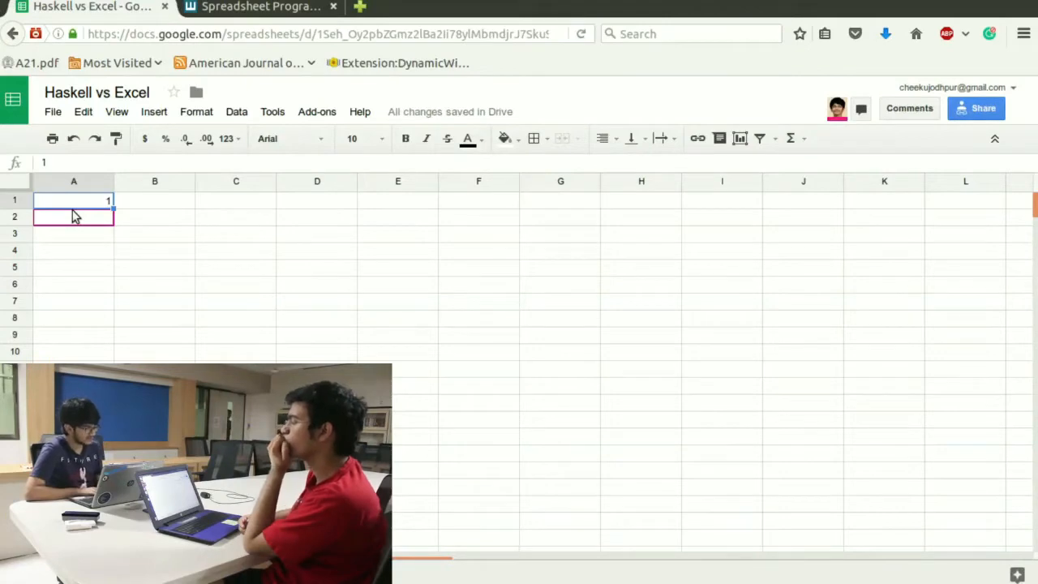
{"action": "left_click", "coordinate": [154, 201]}
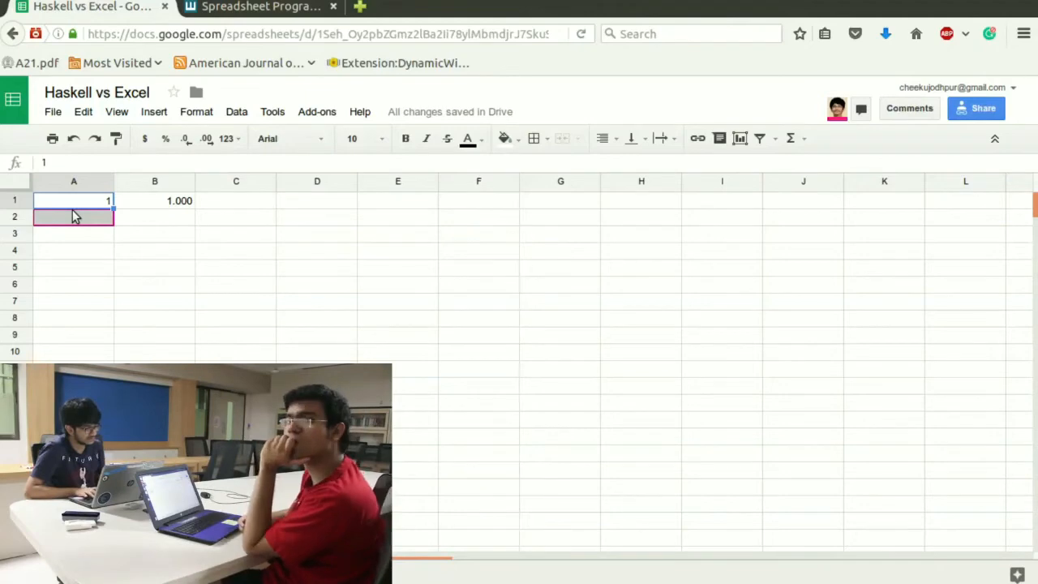
{"action": "type", "text": "2"}
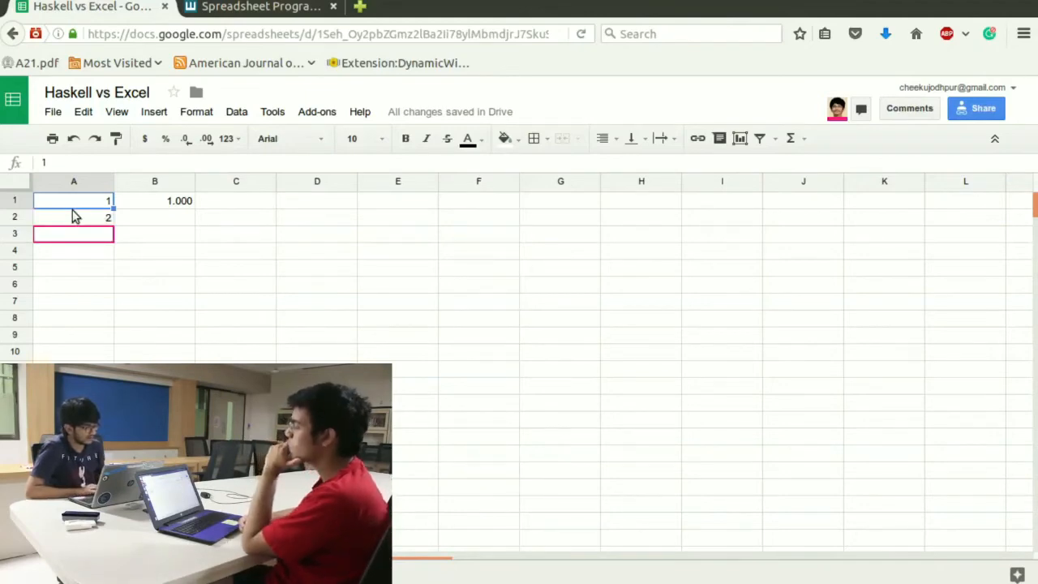
{"action": "left_click", "coordinate": [73, 217]}
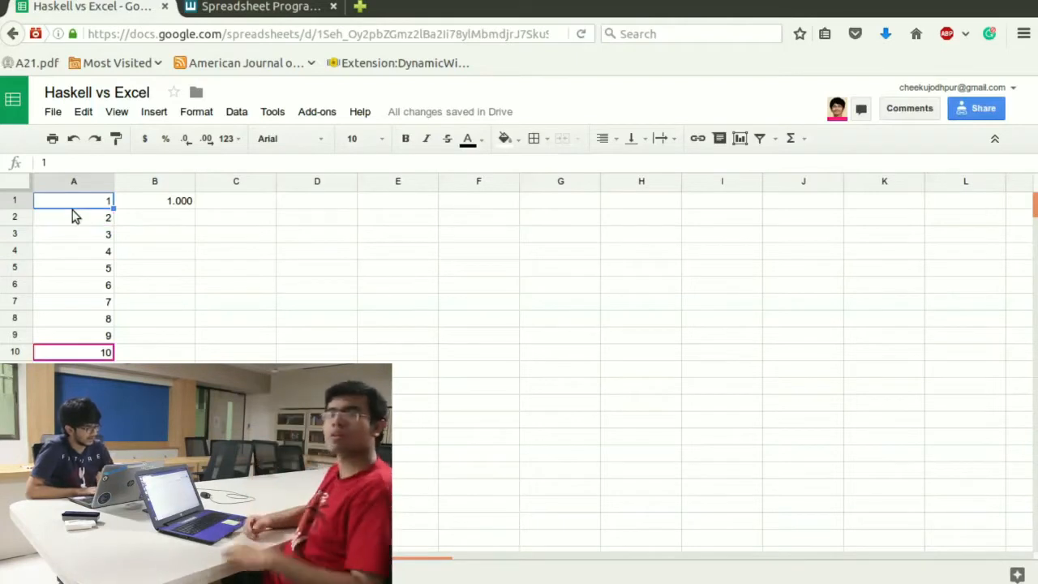
{"action": "left_click", "coordinate": [73, 217]}
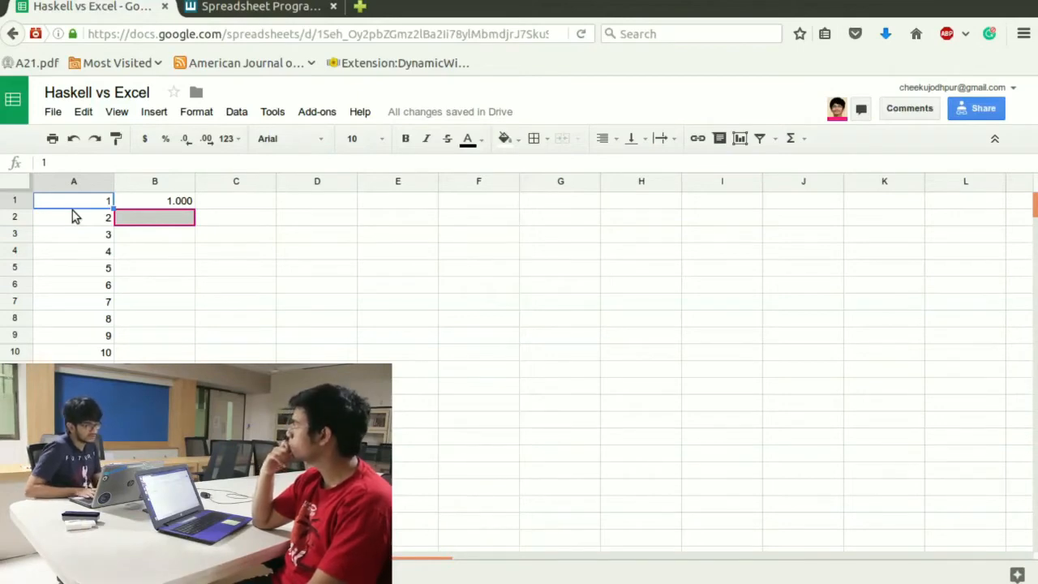
- Fill B2:B10 with running products of column A, reaching 3628800.000 beside 10
{"action": "type", "text": "2.000"}
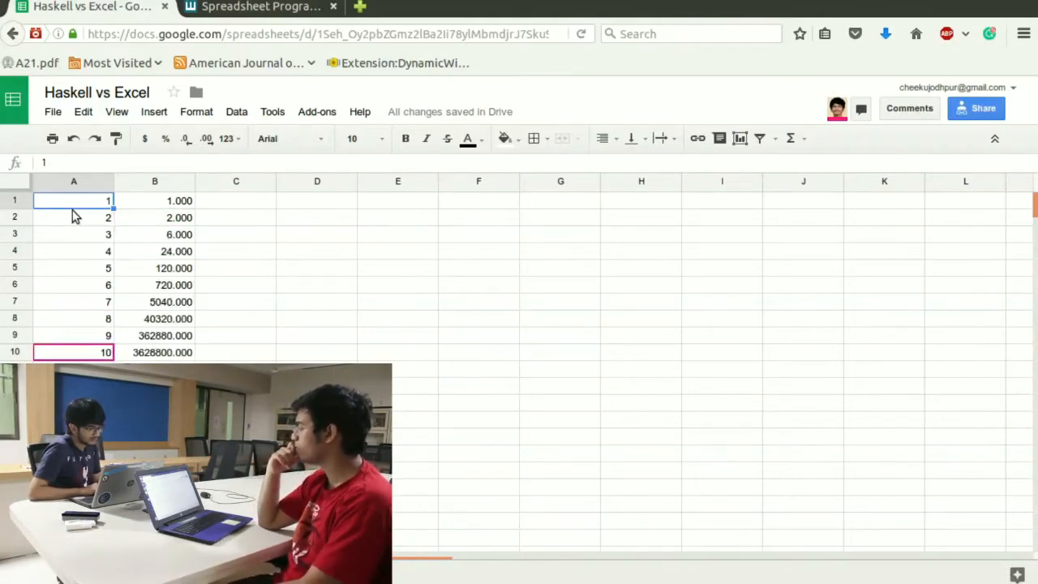
{"action": "left_click", "coordinate": [155, 352]}
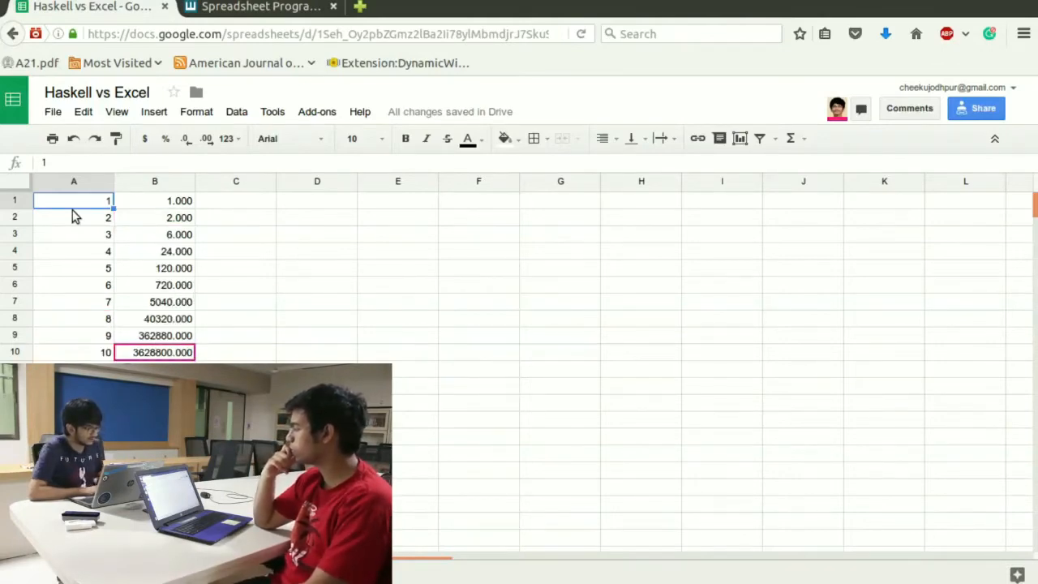
{"action": "left_click", "coordinate": [73, 352]}
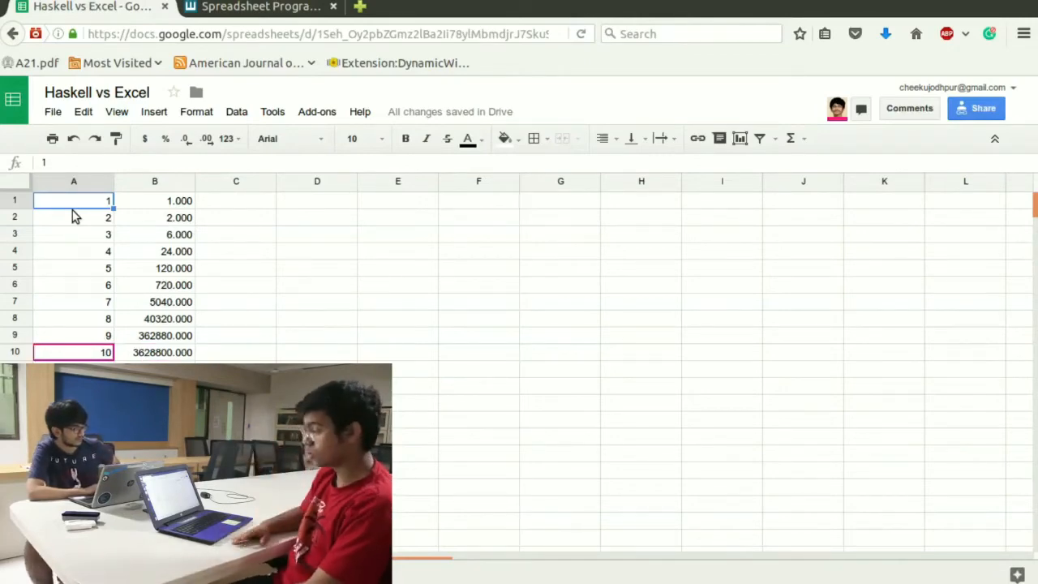
{"action": "left_click", "coordinate": [156, 352]}
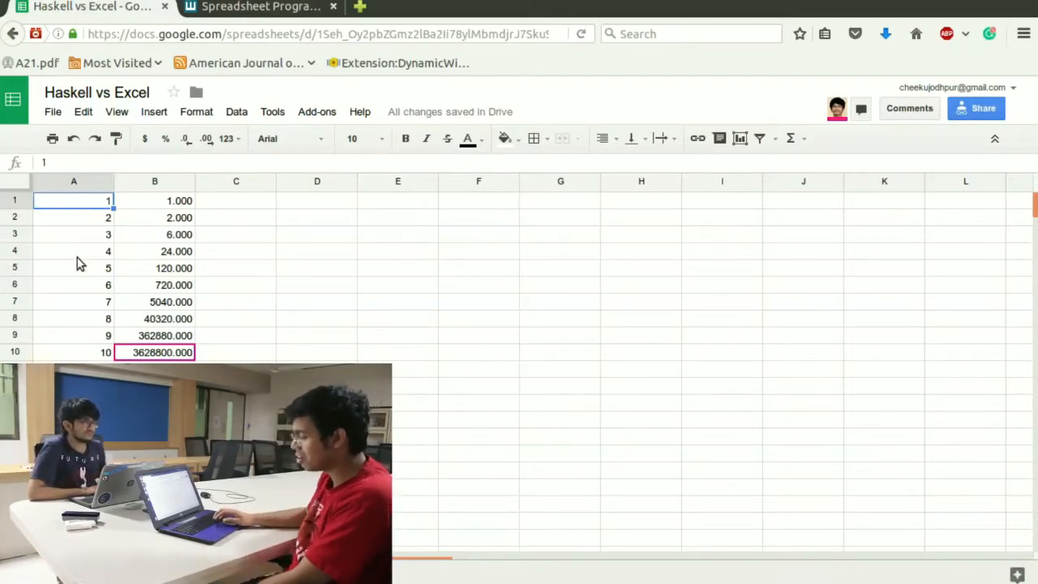
{"action": "left_click", "coordinate": [156, 267]}
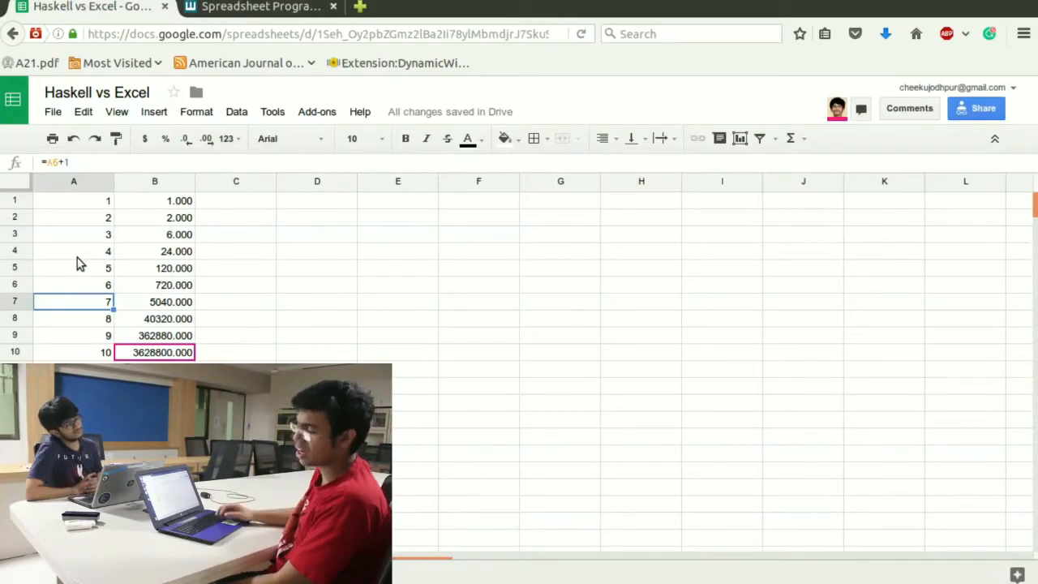
{"action": "left_click", "coordinate": [155, 334]}
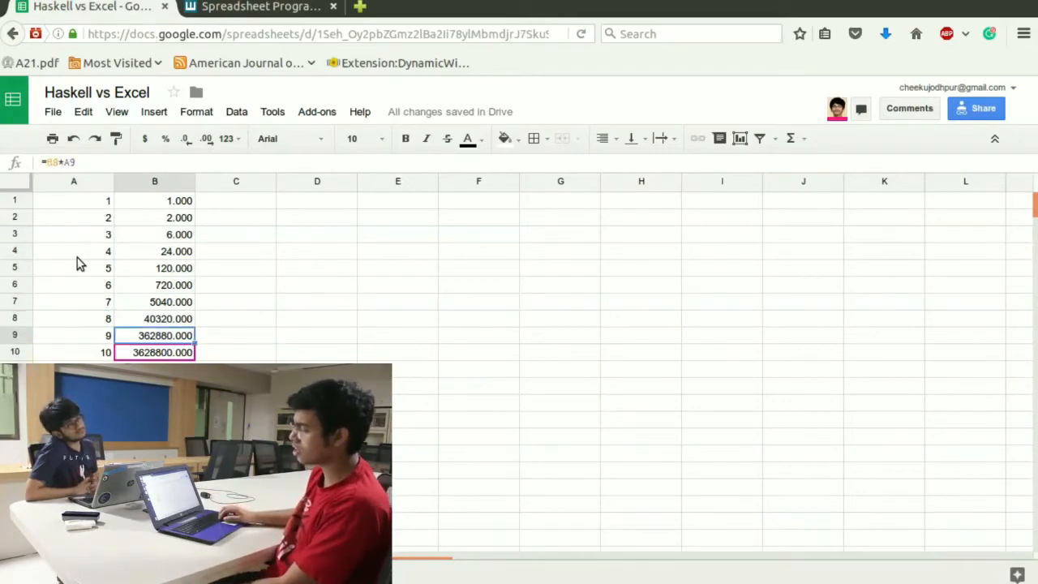
{"action": "left_click", "coordinate": [73, 233]}
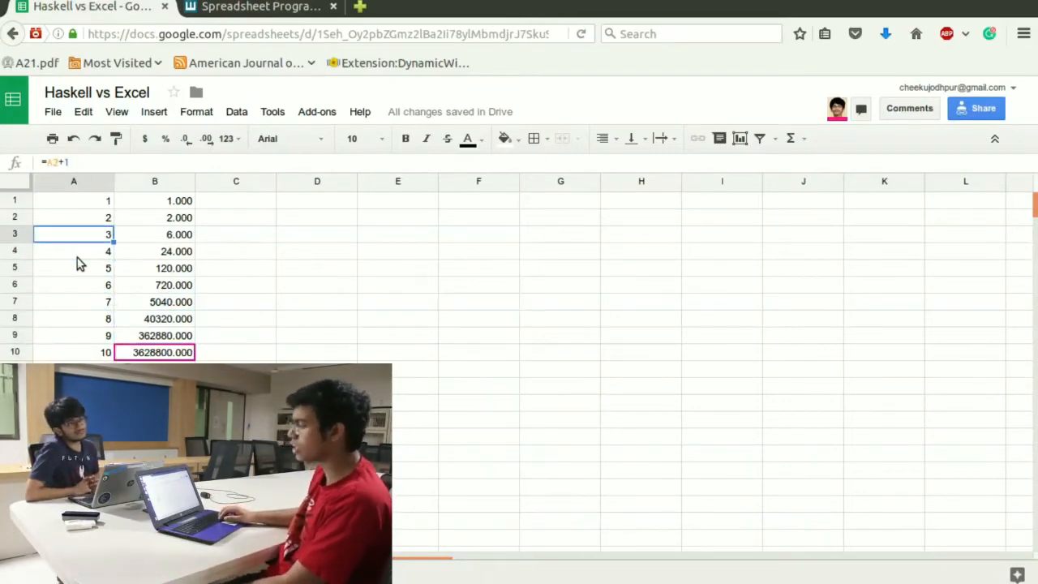
{"action": "left_click", "coordinate": [75, 218]}
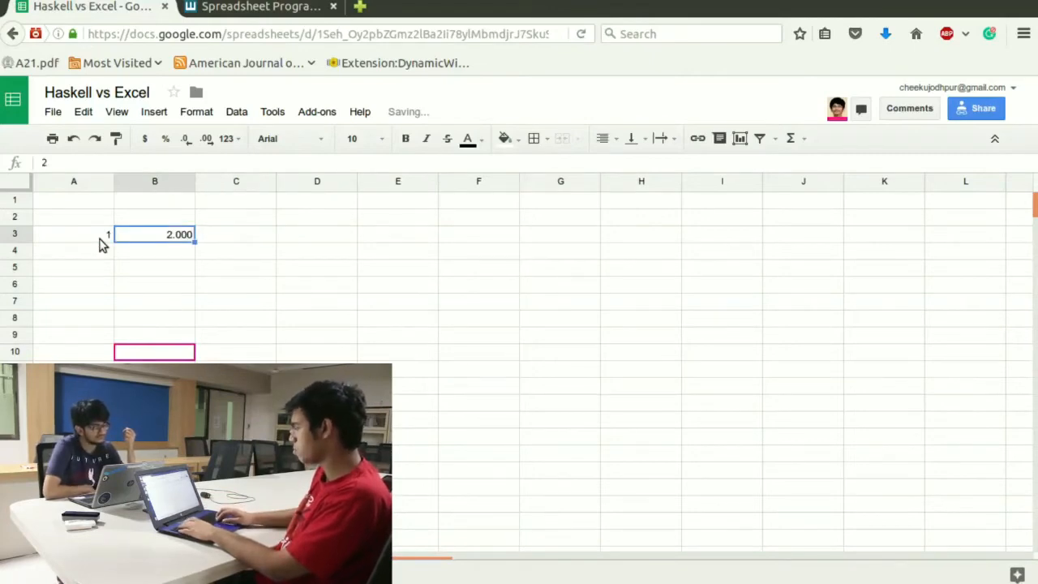
- Delete the leftover test values so the sheet is completely empty
{"action": "key", "text": "Delete"}
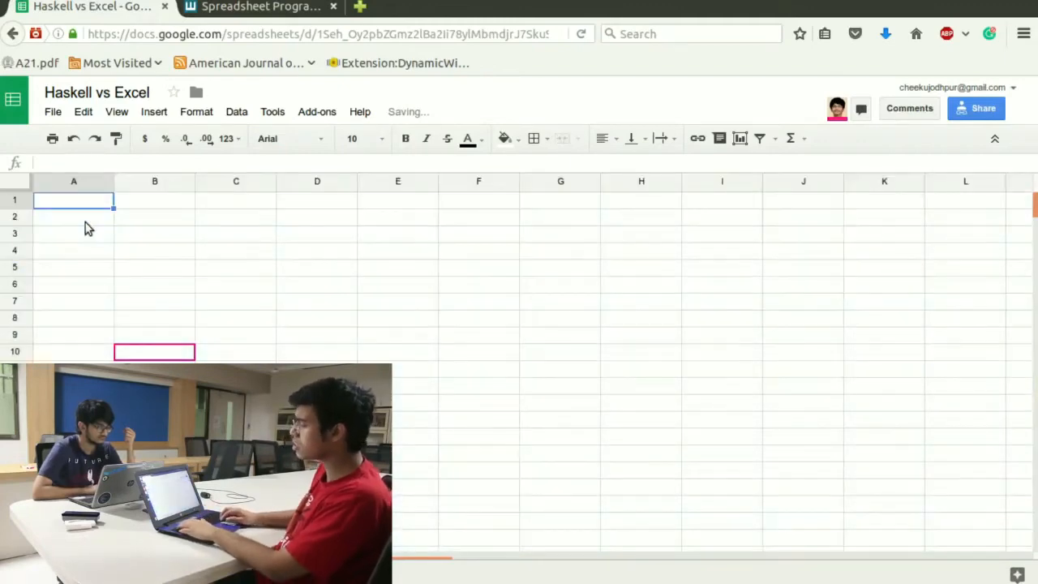
- Enter the unsorted list 1, 4, 2, 3, 8, 5, 6 into A1:A7
{"action": "type", "text": "1"}
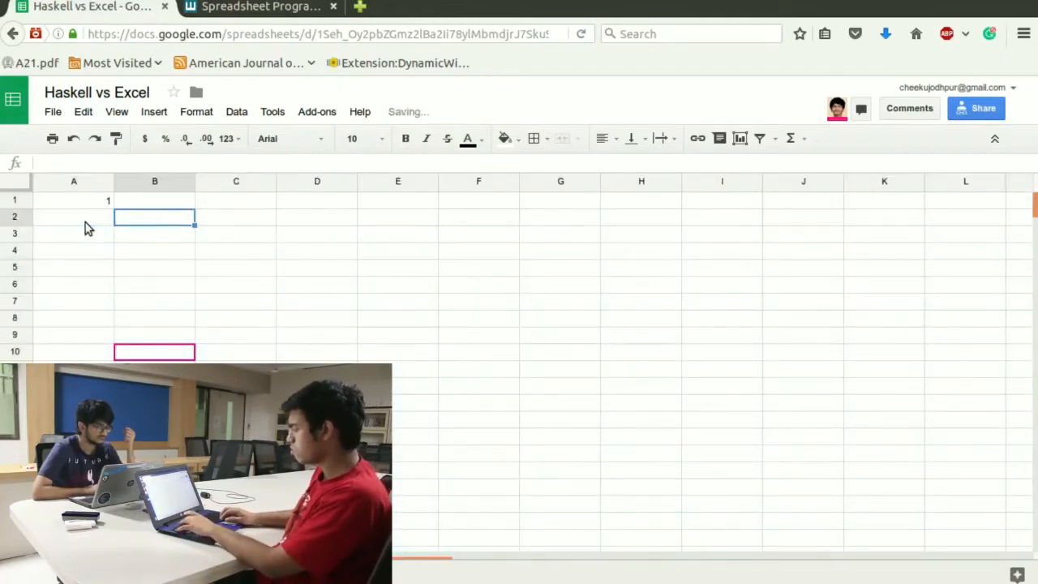
{"action": "type", "text": "4"}
{"action": "left_click", "coordinate": [73, 234]}
{"action": "type", "text": "2"}
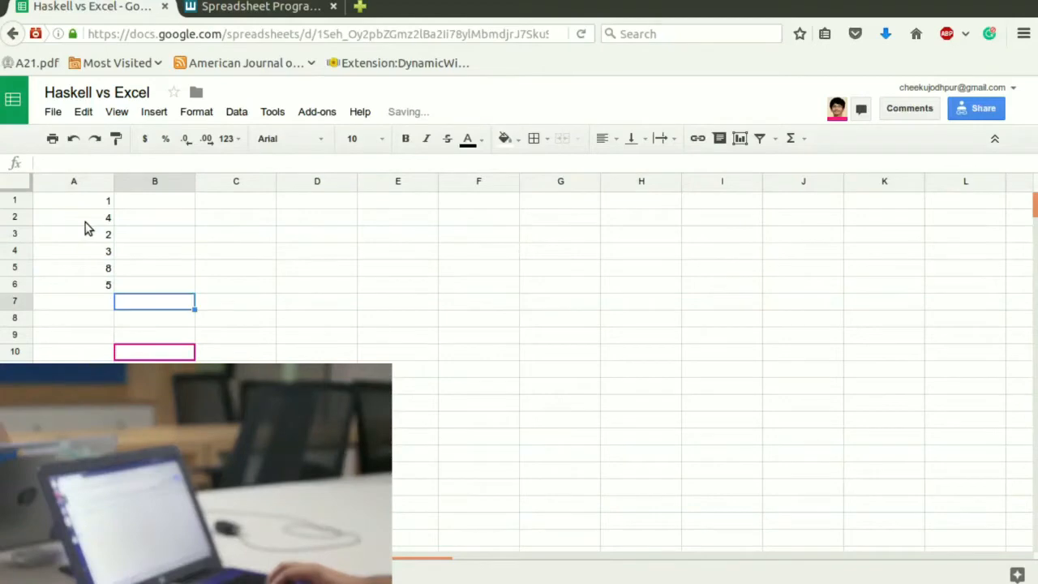
{"action": "type", "text": "6"}
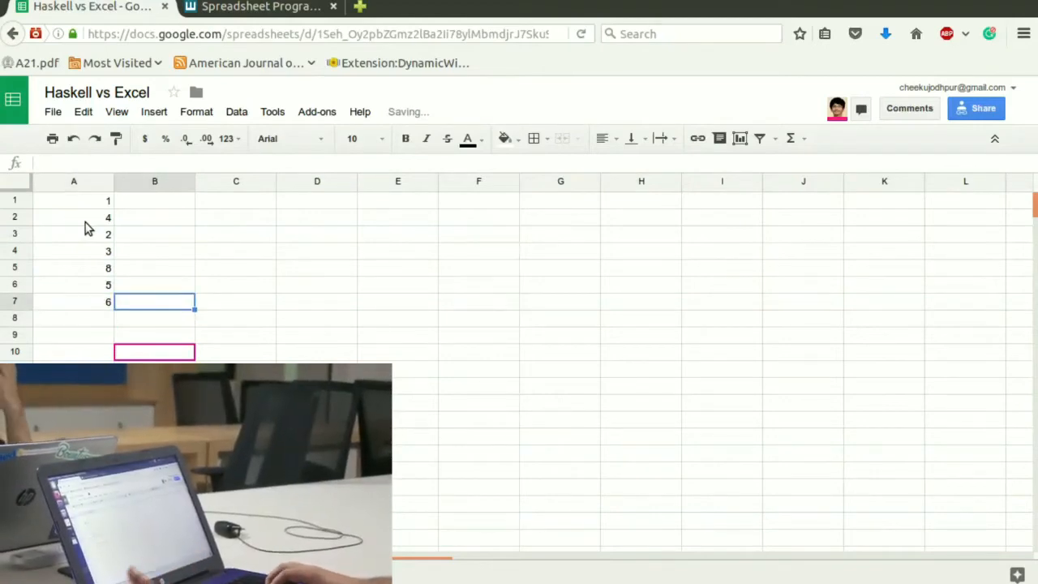
{"action": "left_click", "coordinate": [156, 284]}
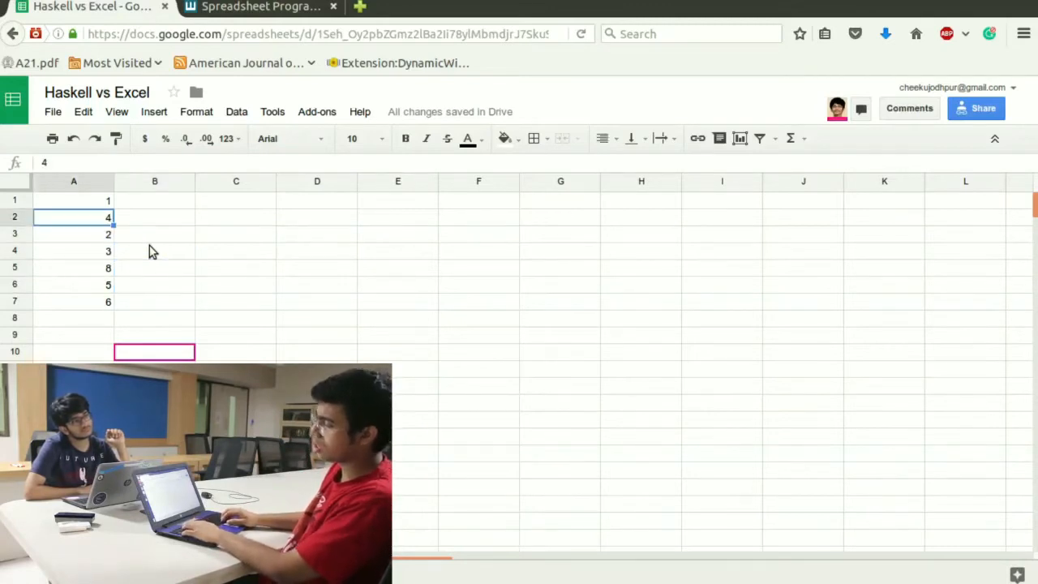
- Enter the intermediate array 1, 2, 3, 4, 8, 5, 6 into B1:B7
{"action": "left_click", "coordinate": [73, 199]}
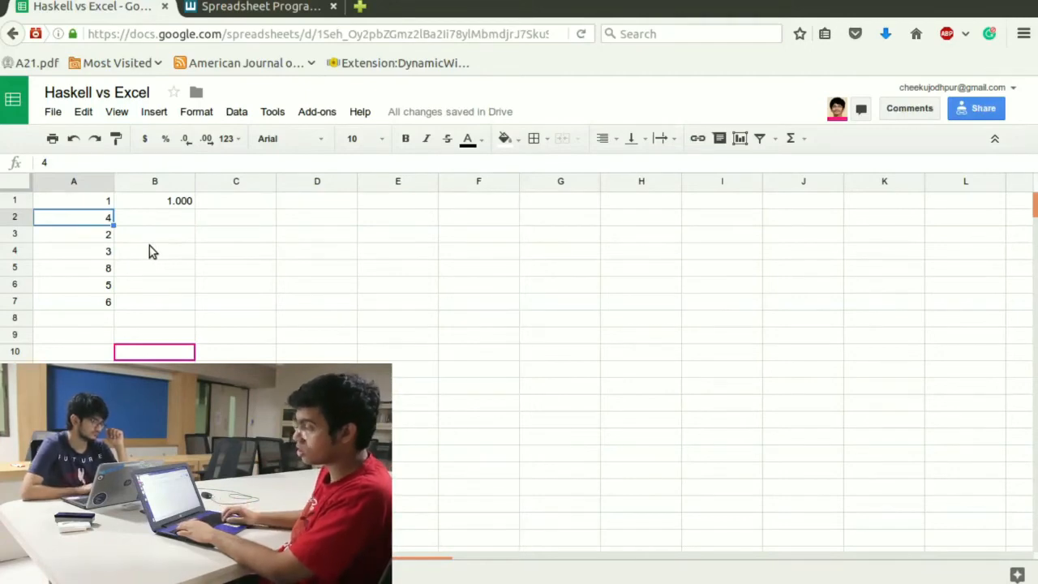
{"action": "type", "text": "2"}
{"action": "left_click", "coordinate": [154, 268]}
{"action": "type", "text": "8"}
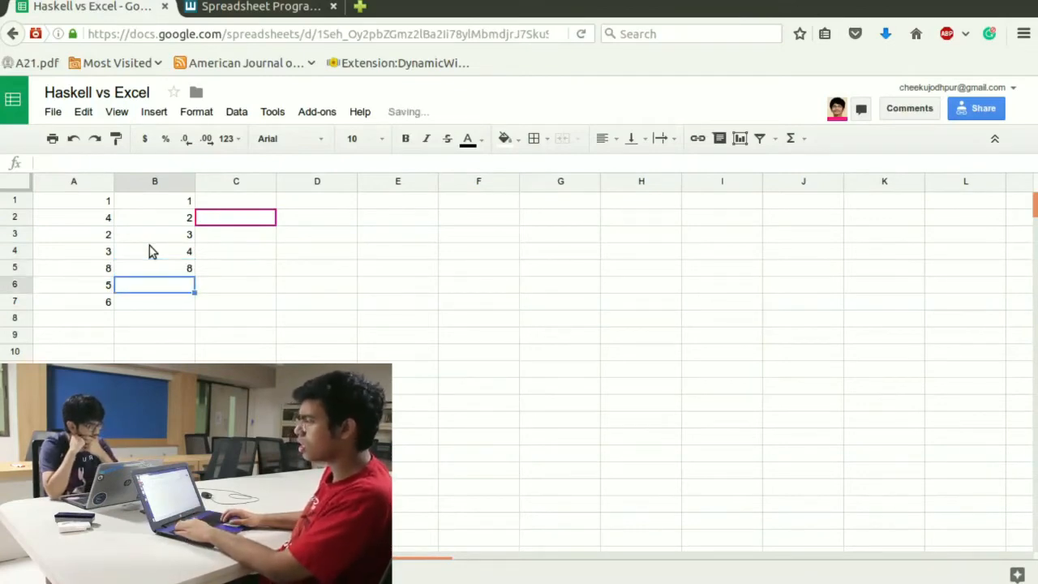
{"action": "type", "text": "5"}
{"action": "left_click", "coordinate": [154, 301]}
{"action": "type", "text": "6"}
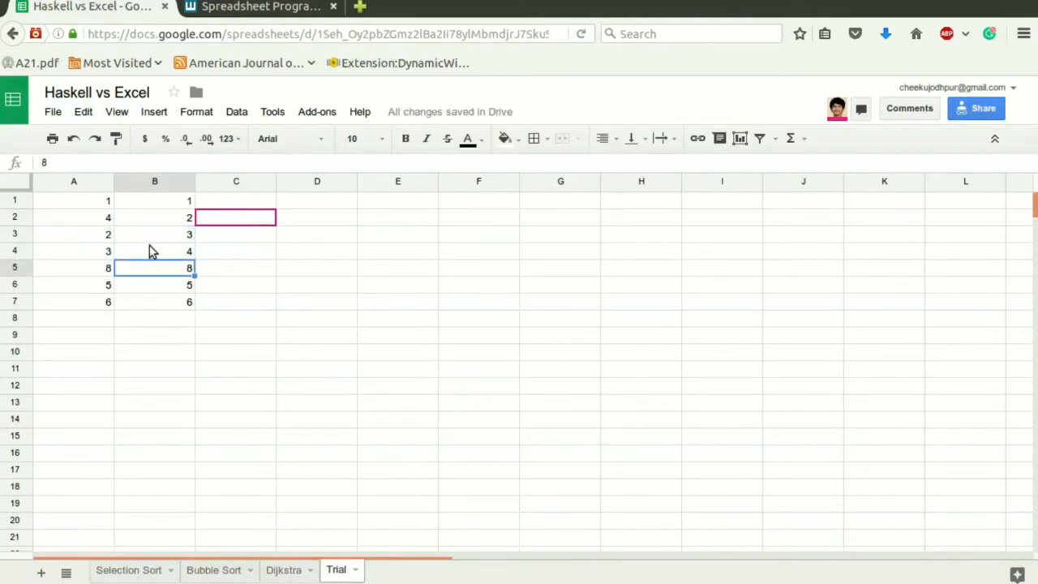
- Enter the sorted array 1, 2, 3, 4, 5, 6, 8 into C1:C7
{"action": "left_click", "coordinate": [237, 268]}
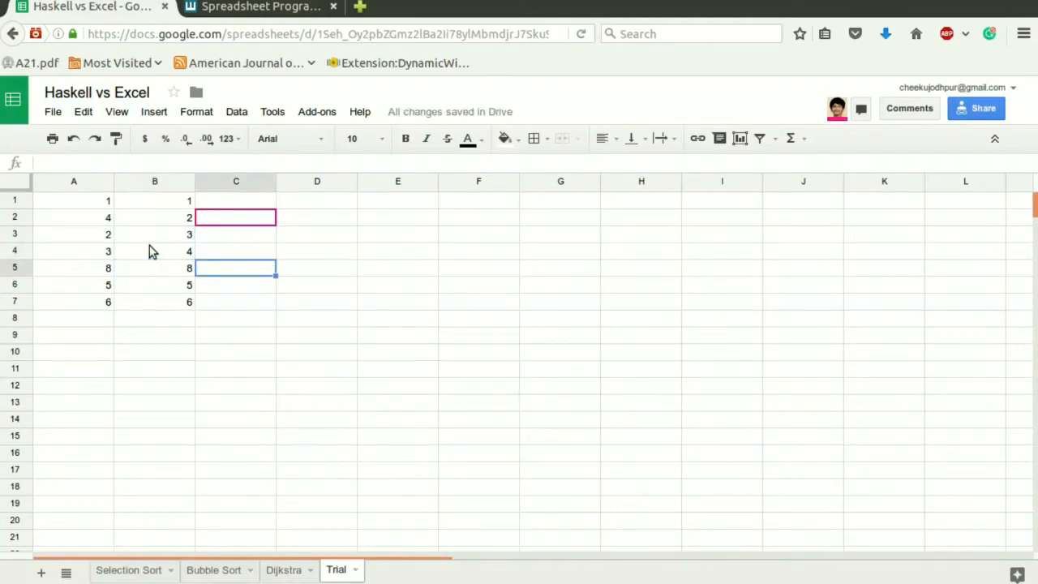
{"action": "left_click", "coordinate": [236, 300]}
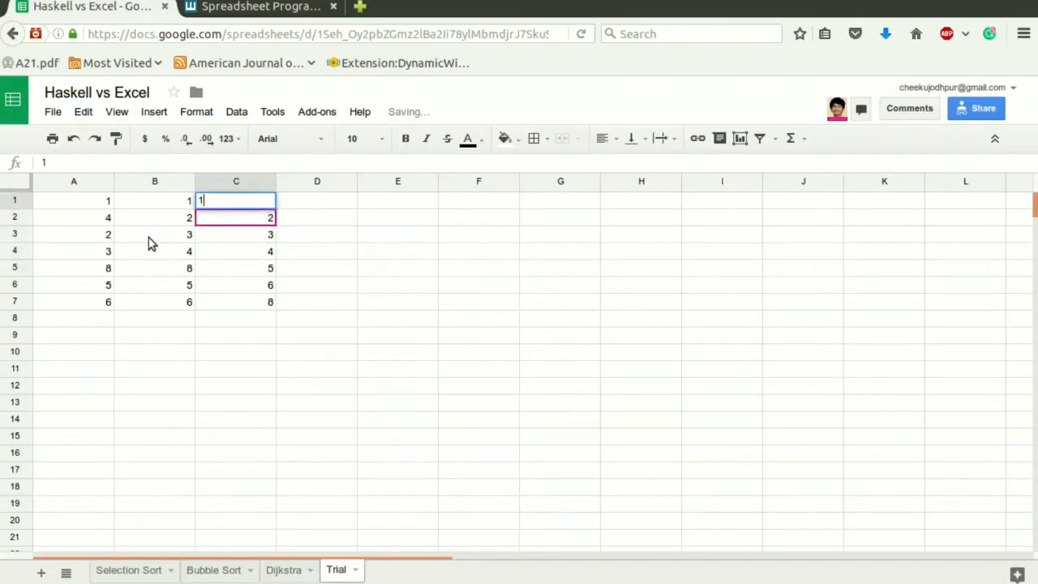
{"action": "left_click", "coordinate": [236, 233]}
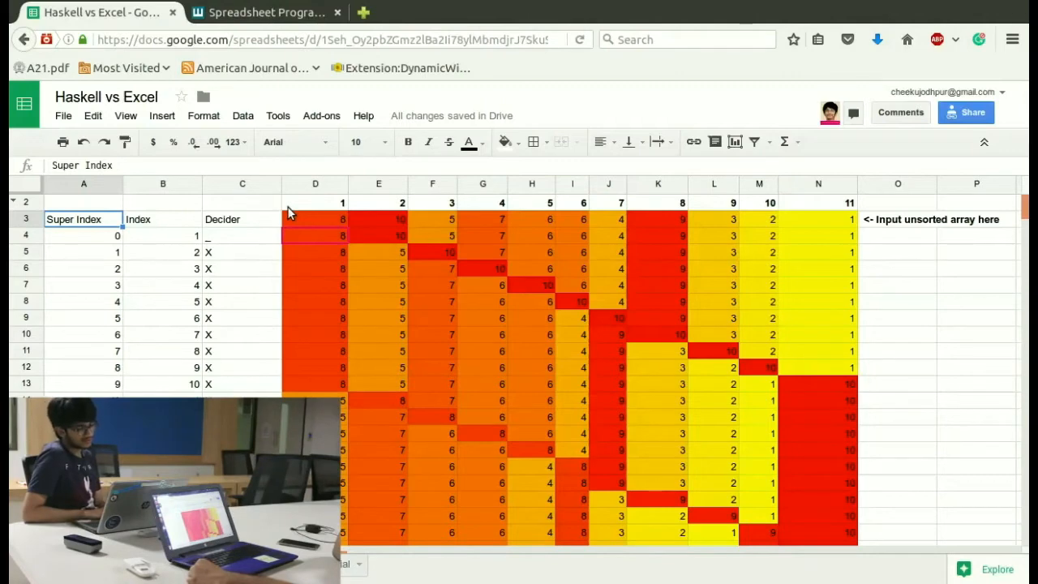
{"action": "left_click", "coordinate": [163, 251]}
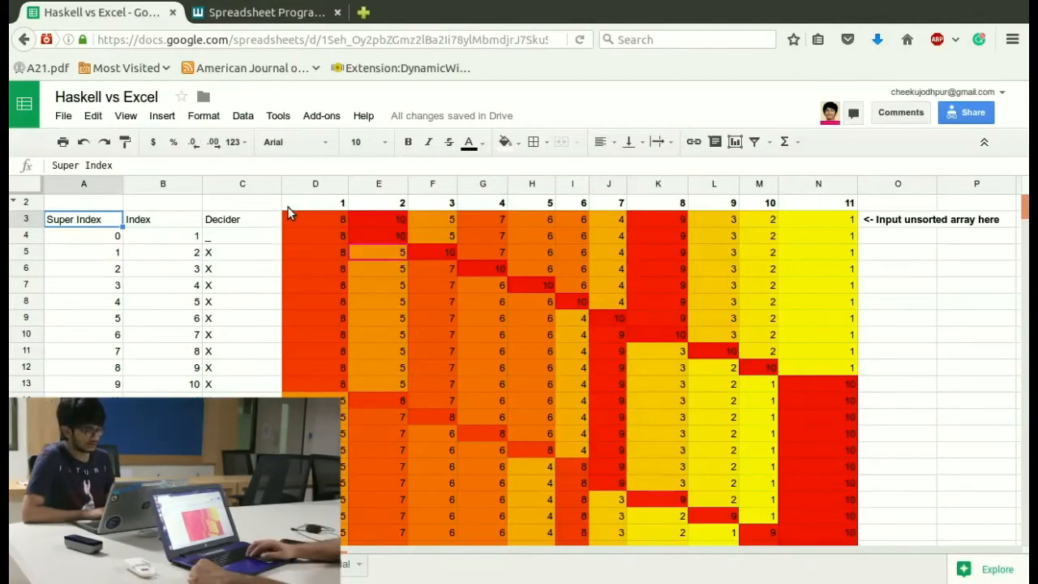
{"action": "left_click", "coordinate": [162, 269]}
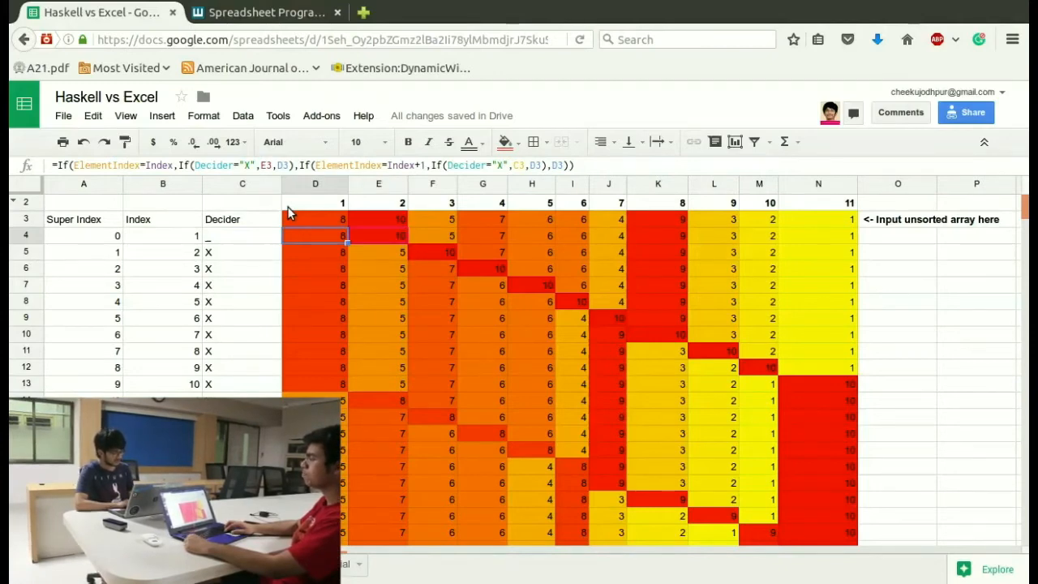
{"action": "left_click", "coordinate": [377, 235]}
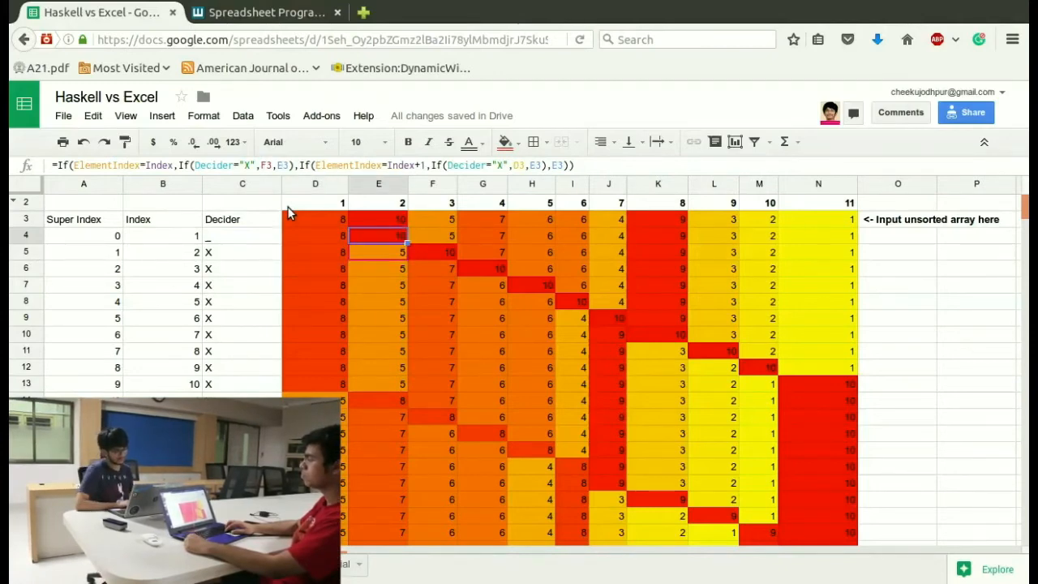
{"action": "left_click", "coordinate": [431, 253]}
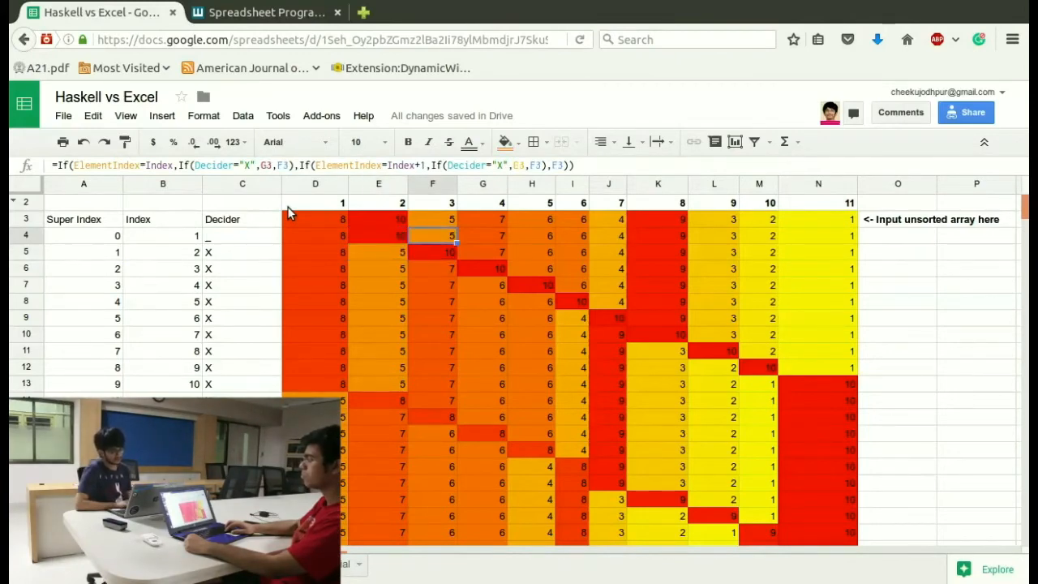
{"action": "left_click", "coordinate": [378, 253]}
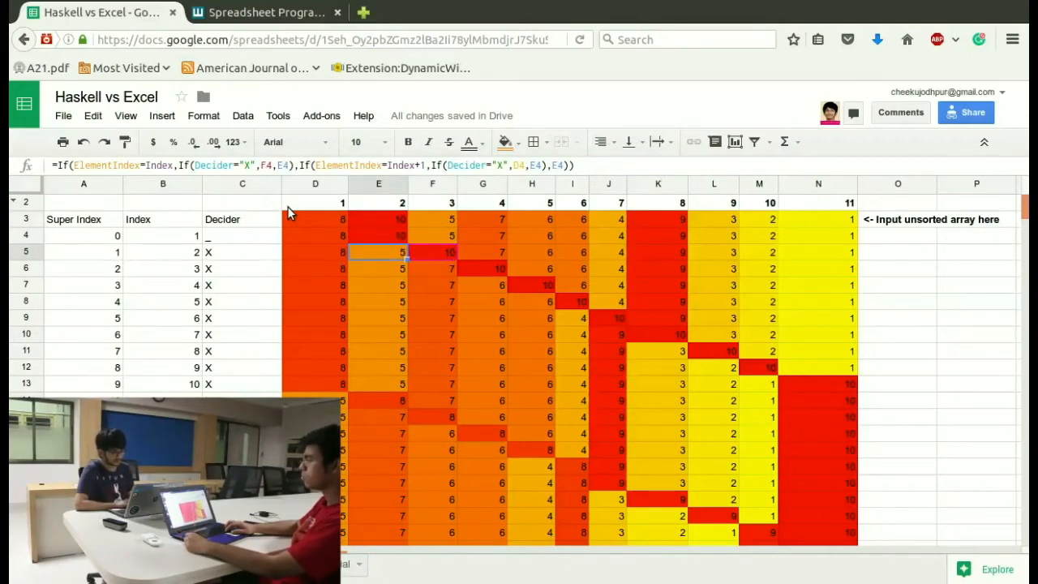
{"action": "left_click", "coordinate": [378, 267]}
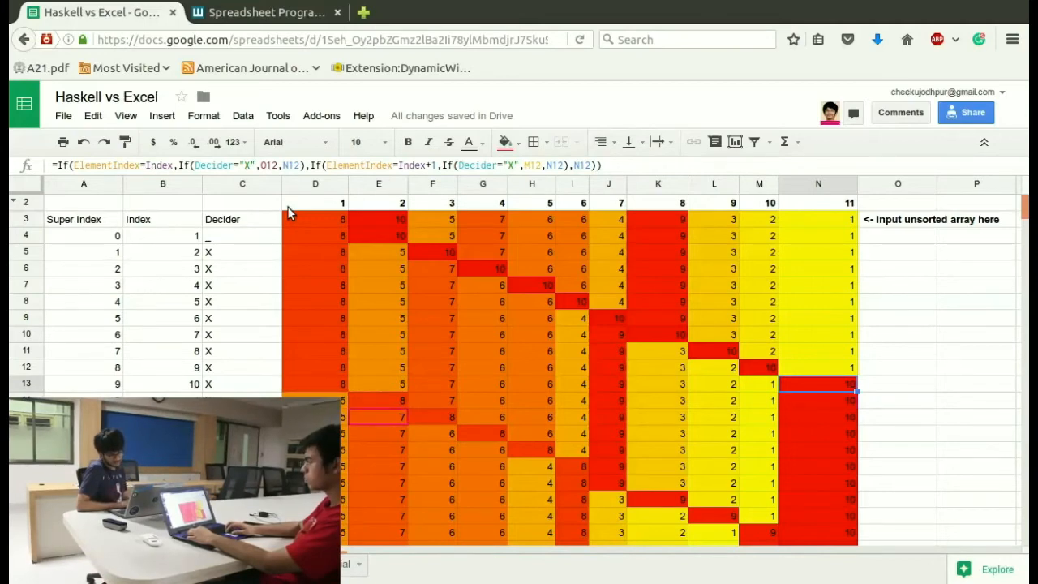
{"action": "scroll", "scroll_direction": "down", "scroll_amount": 3}
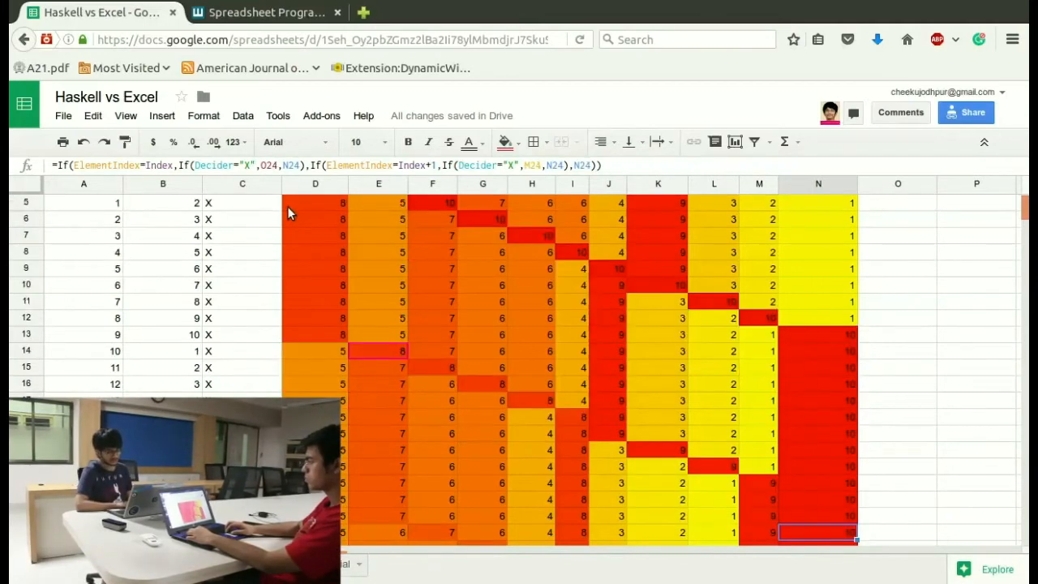
{"action": "scroll", "scroll_direction": "down", "scroll_amount": 3}
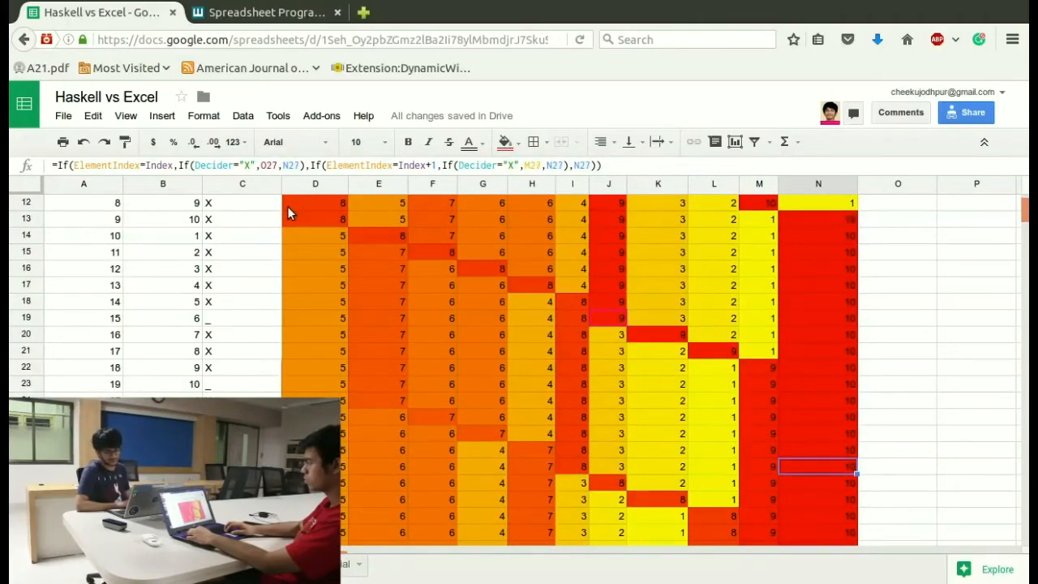
{"action": "left_click", "coordinate": [759, 399]}
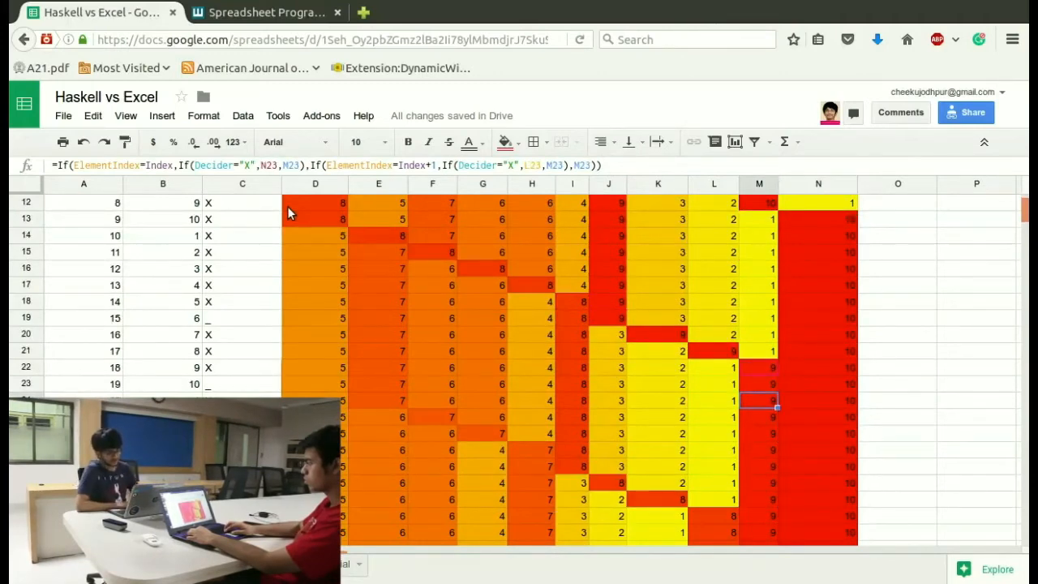
{"action": "left_click", "coordinate": [608, 302]}
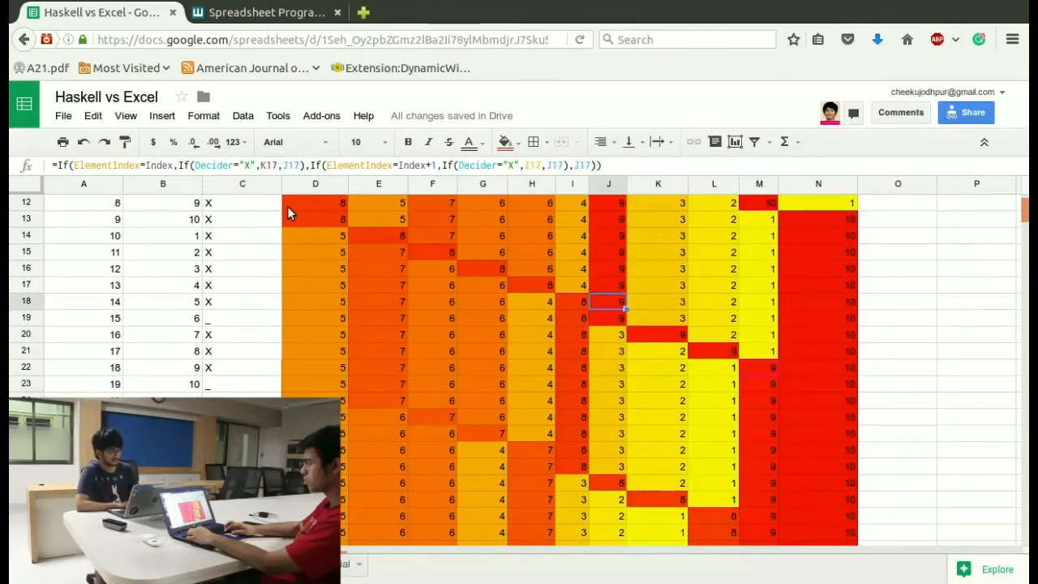
{"action": "left_click", "coordinate": [483, 286]}
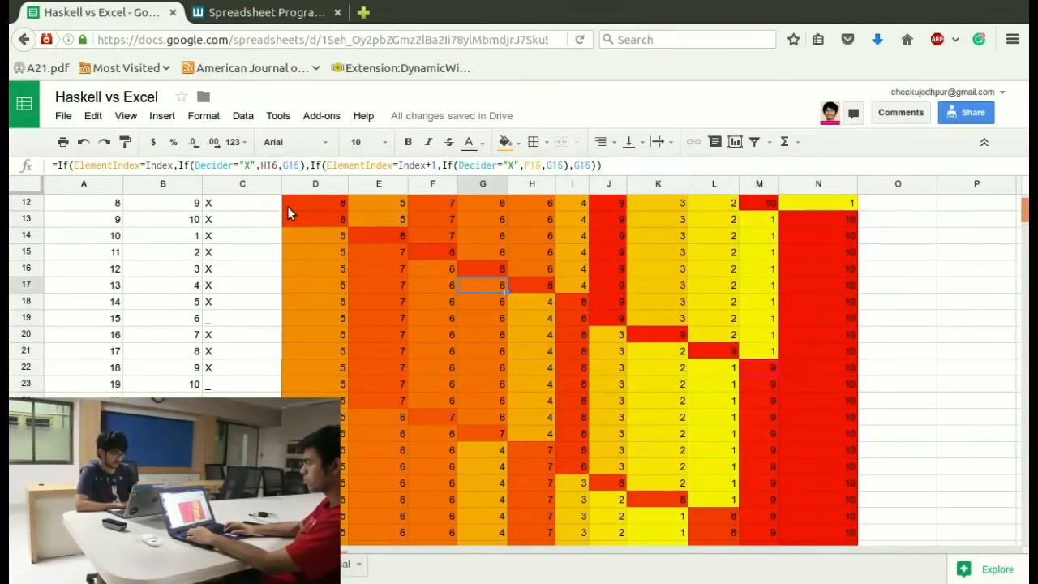
{"action": "left_click", "coordinate": [431, 251]}
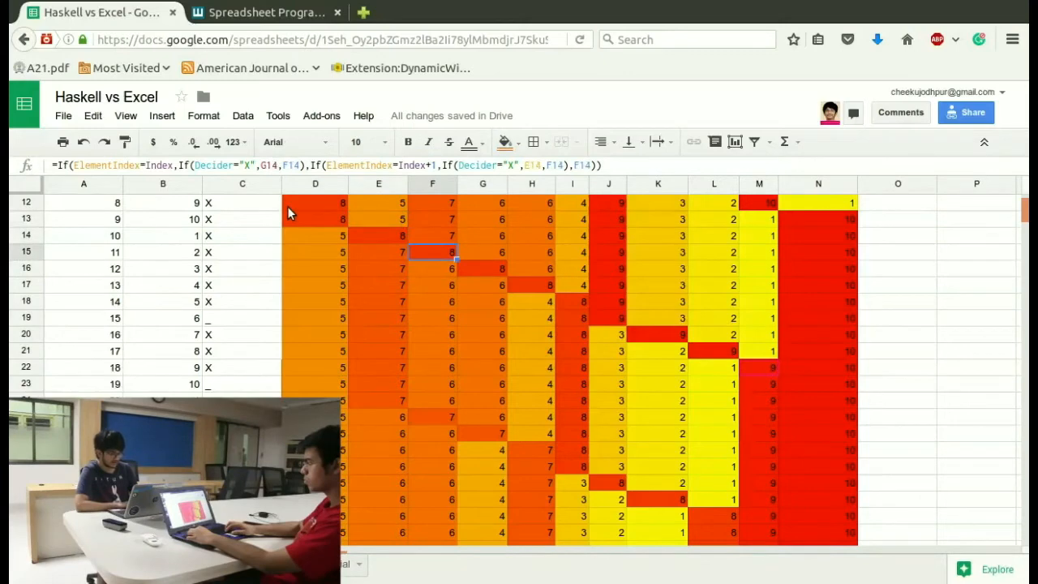
{"action": "left_click", "coordinate": [608, 316]}
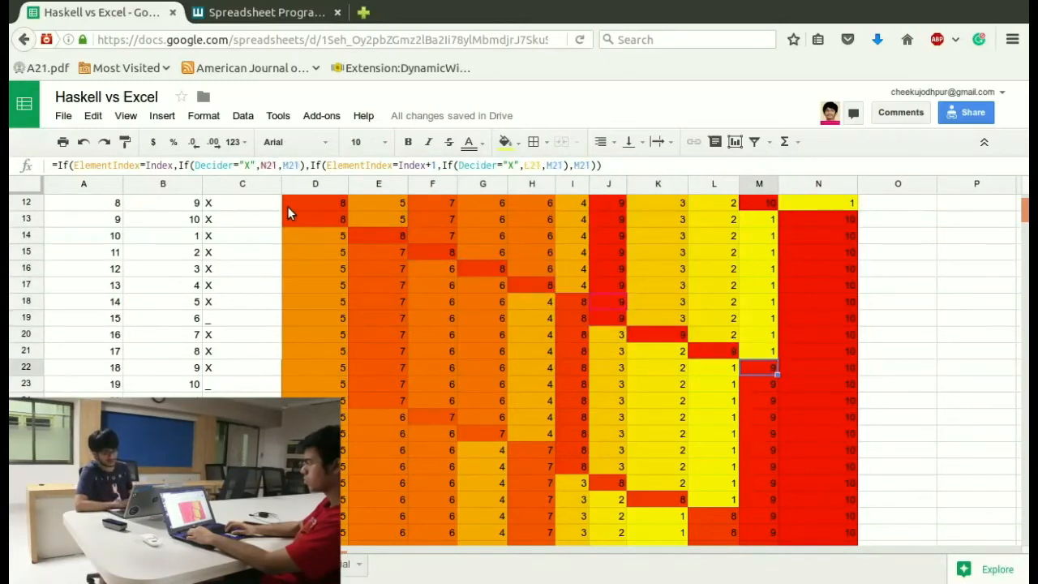
{"action": "left_click", "coordinate": [658, 351]}
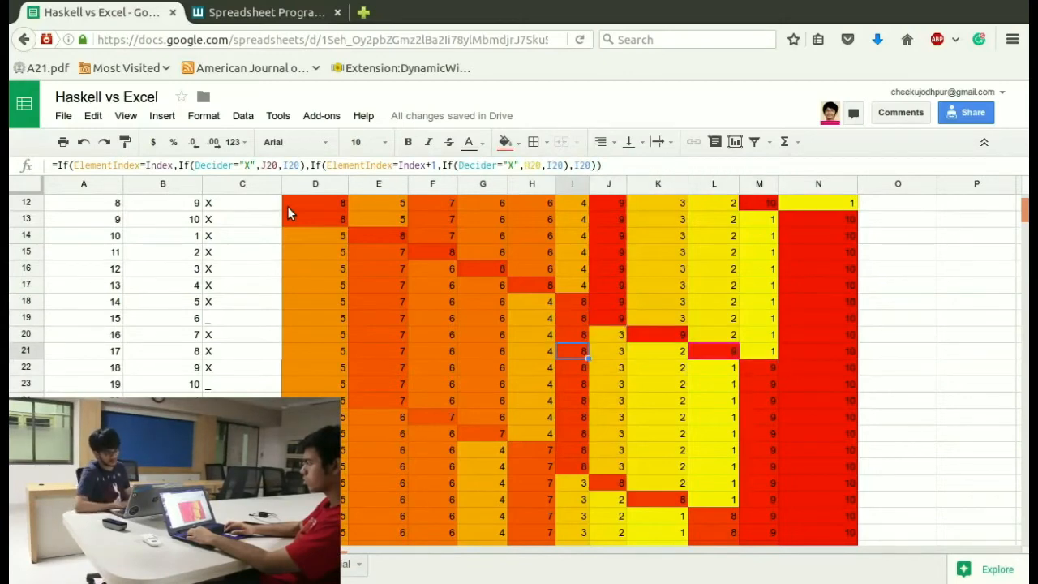
{"action": "left_click", "coordinate": [573, 300]}
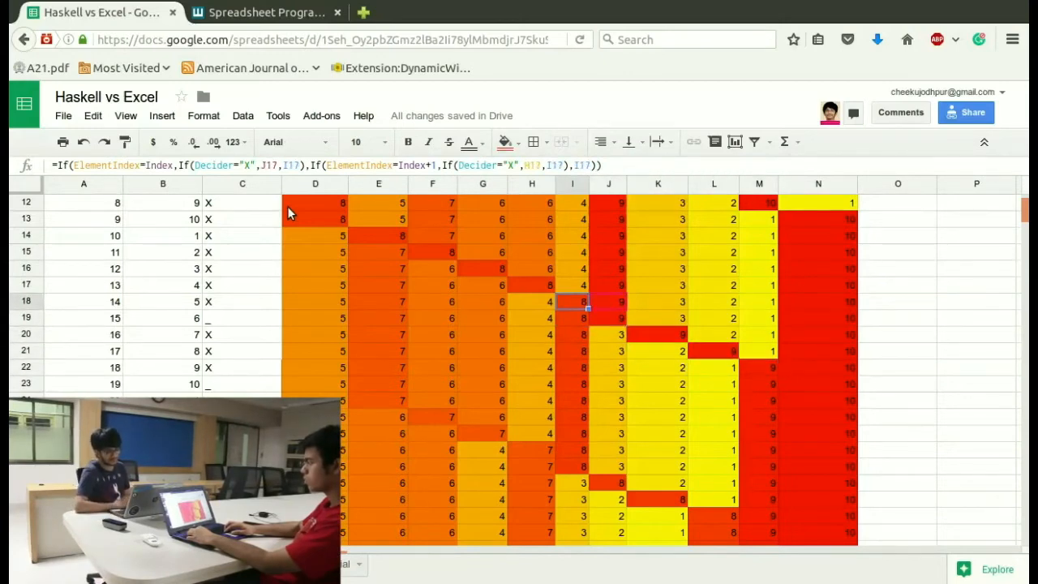
{"action": "left_click", "coordinate": [572, 317]}
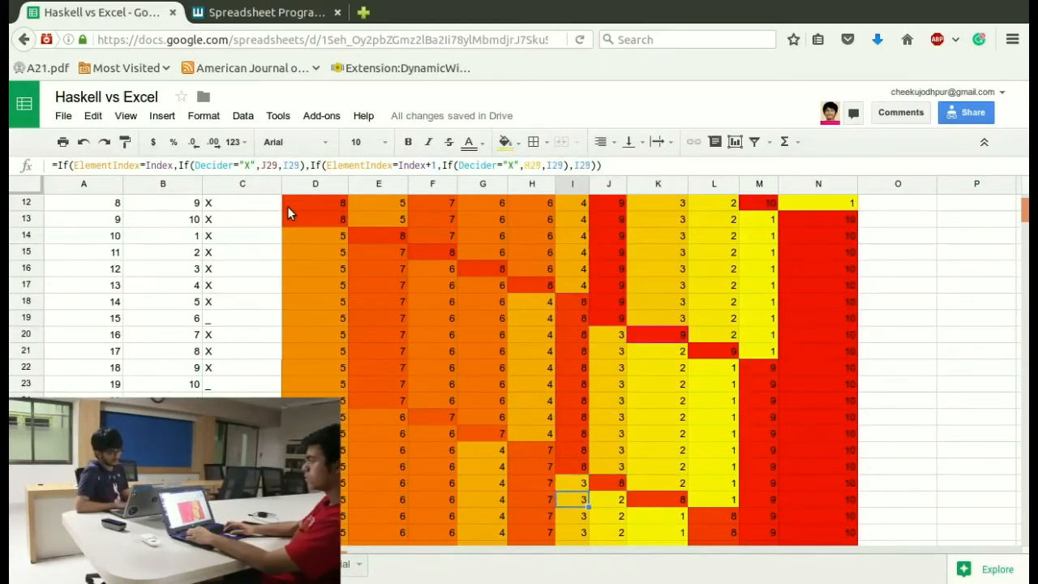
{"action": "left_click", "coordinate": [713, 499]}
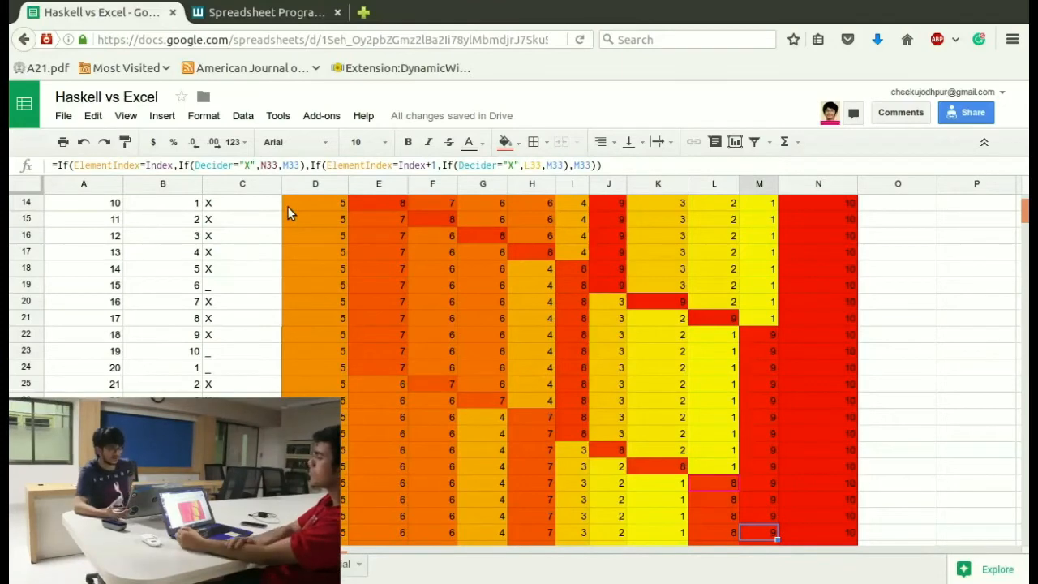
{"action": "scroll", "scroll_direction": "down", "scroll_amount": 3}
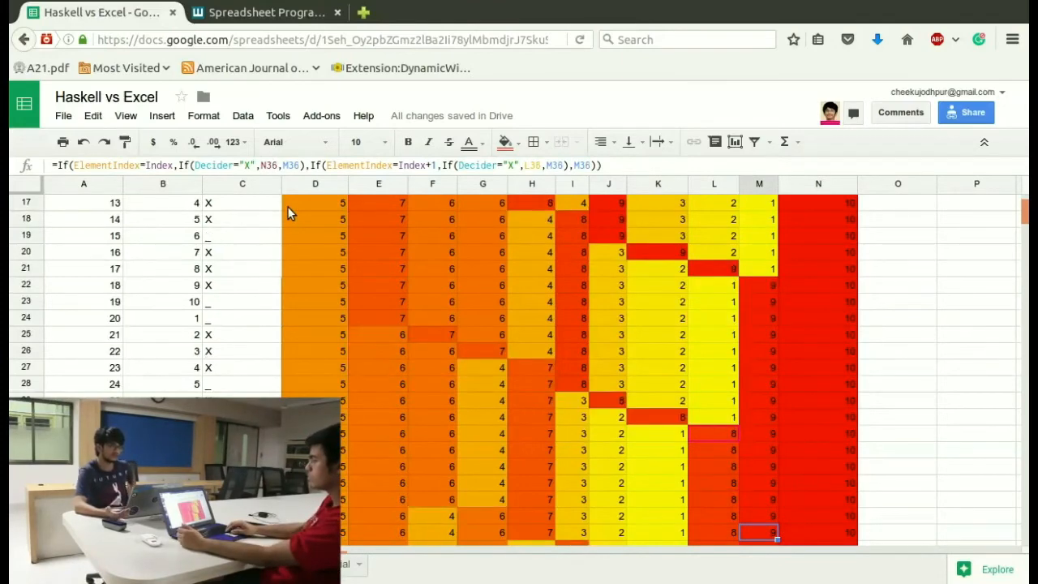
{"action": "scroll", "scroll_direction": "down", "scroll_amount": 3}
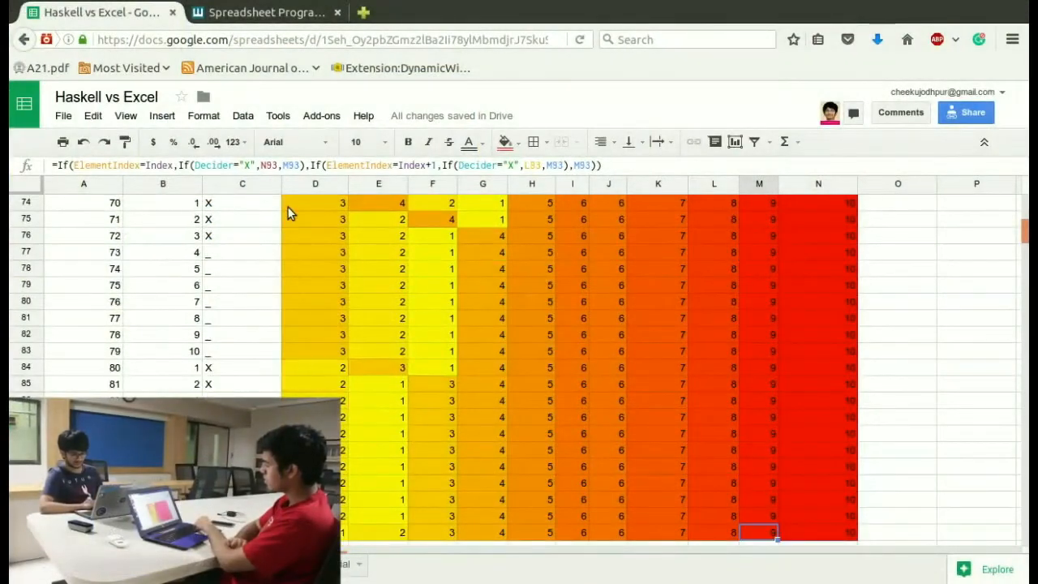
{"action": "scroll", "scroll_direction": "down", "scroll_amount": 3}
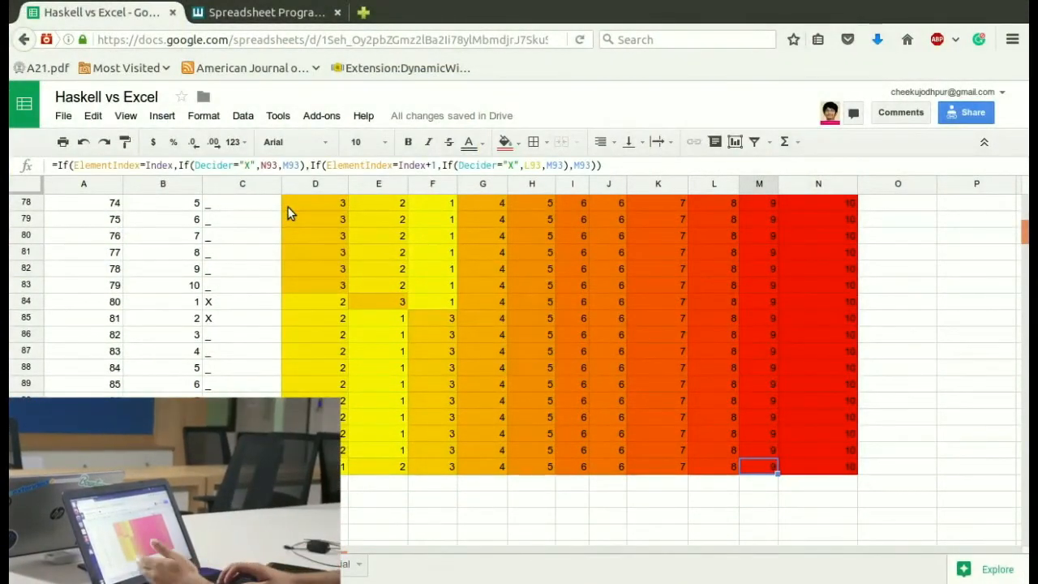
{"action": "left_click", "coordinate": [759, 449]}
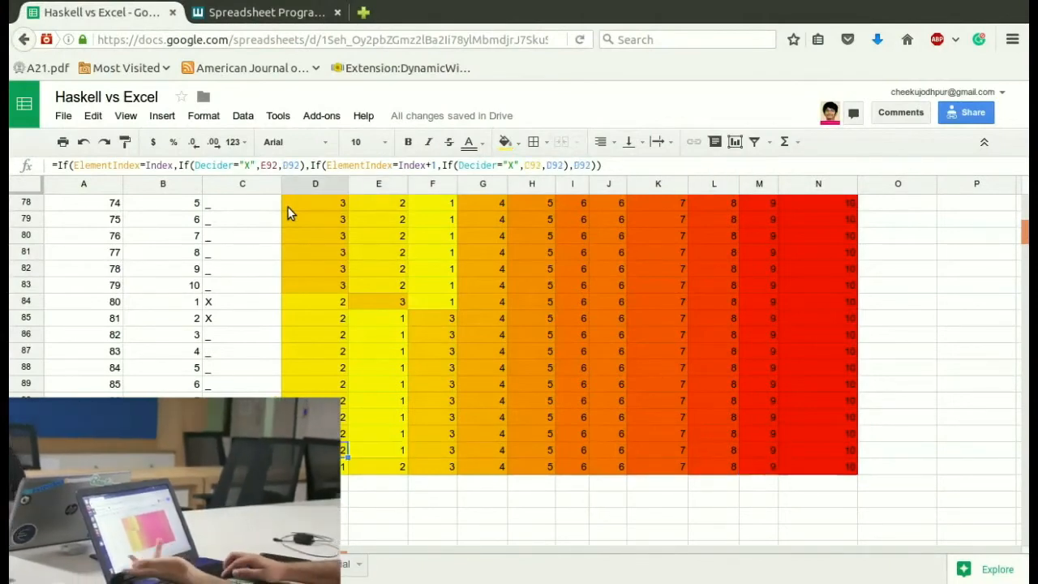
{"action": "left_click", "coordinate": [378, 467]}
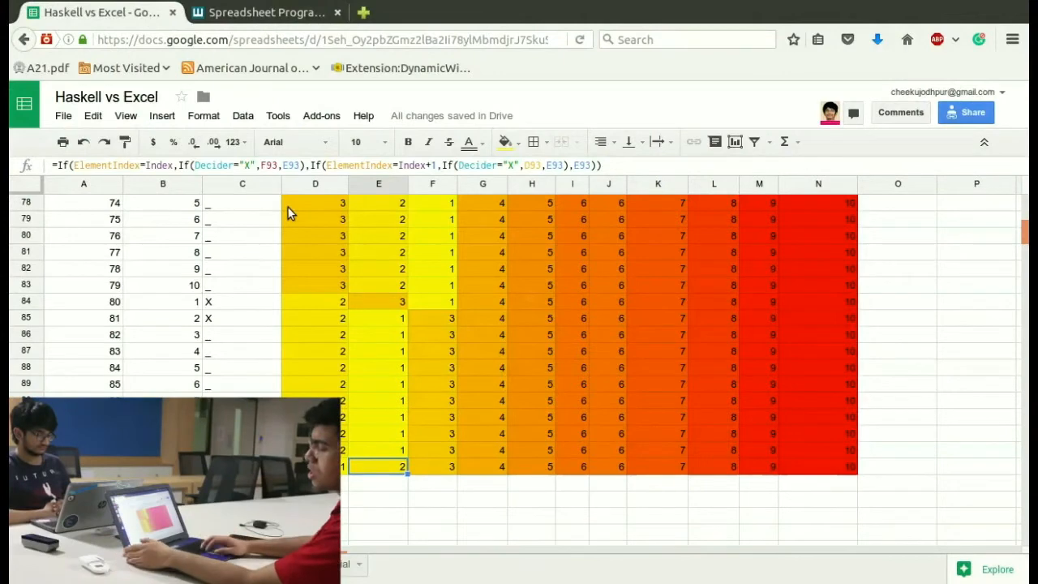
{"action": "mouse_move", "coordinate": [321, 266]}
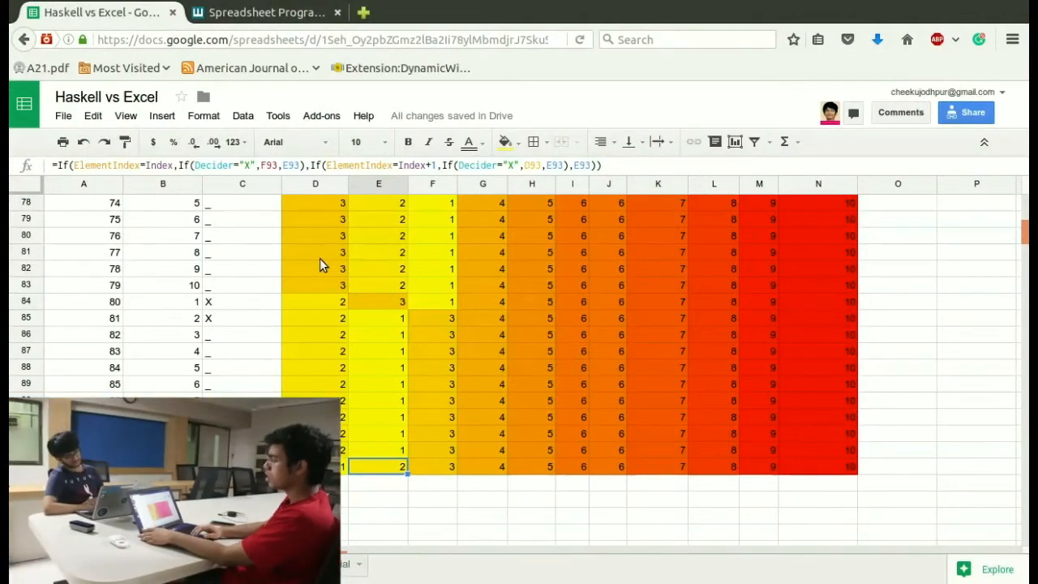
{"action": "scroll", "scroll_direction": "up", "scroll_amount": 3}
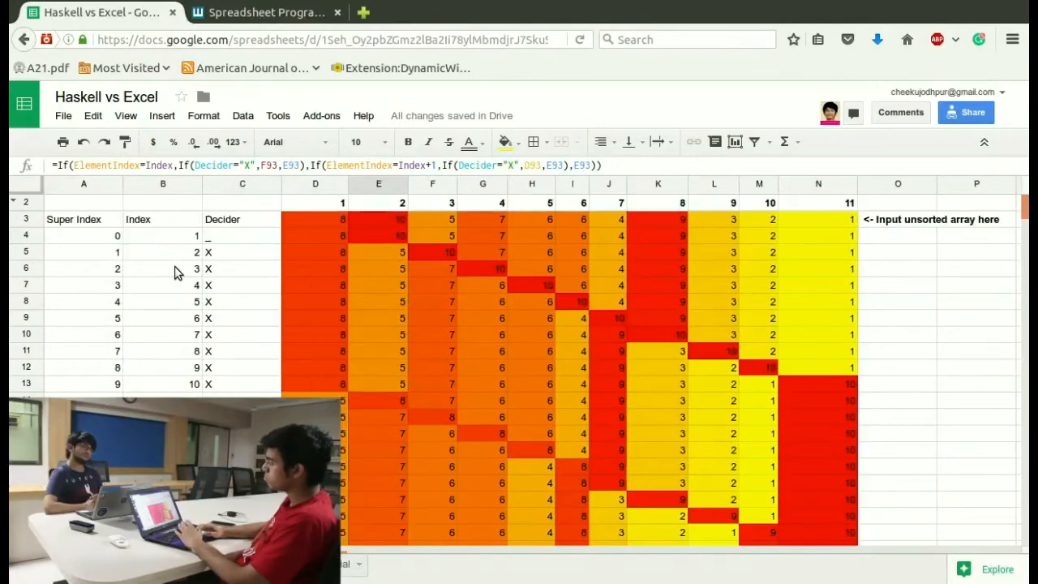
- Hide columns A–C holding Super Index, Index and Decider via the header menu
{"action": "left_click", "coordinate": [84, 185]}
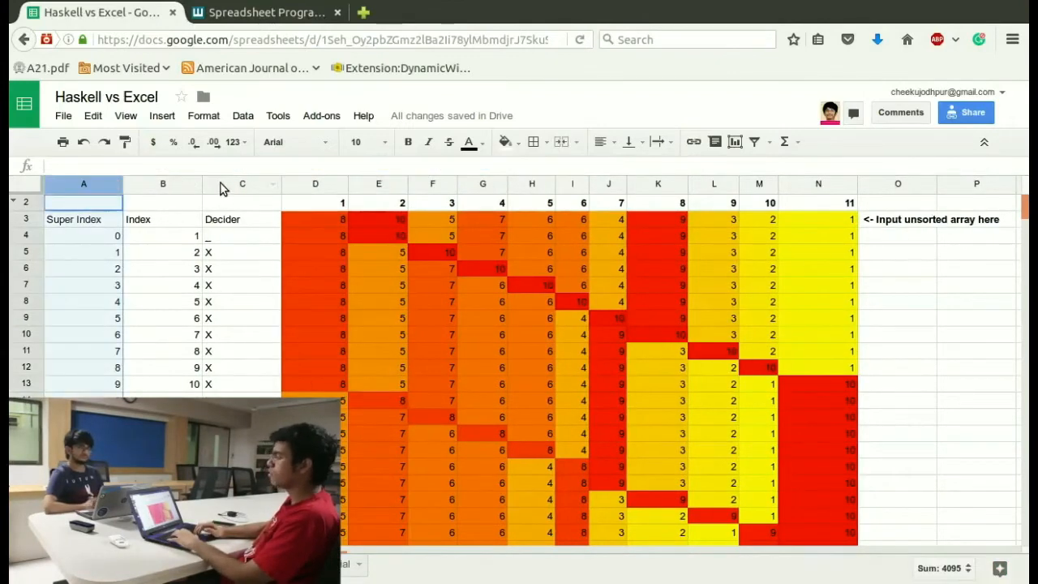
{"action": "right_click", "coordinate": [244, 183]}
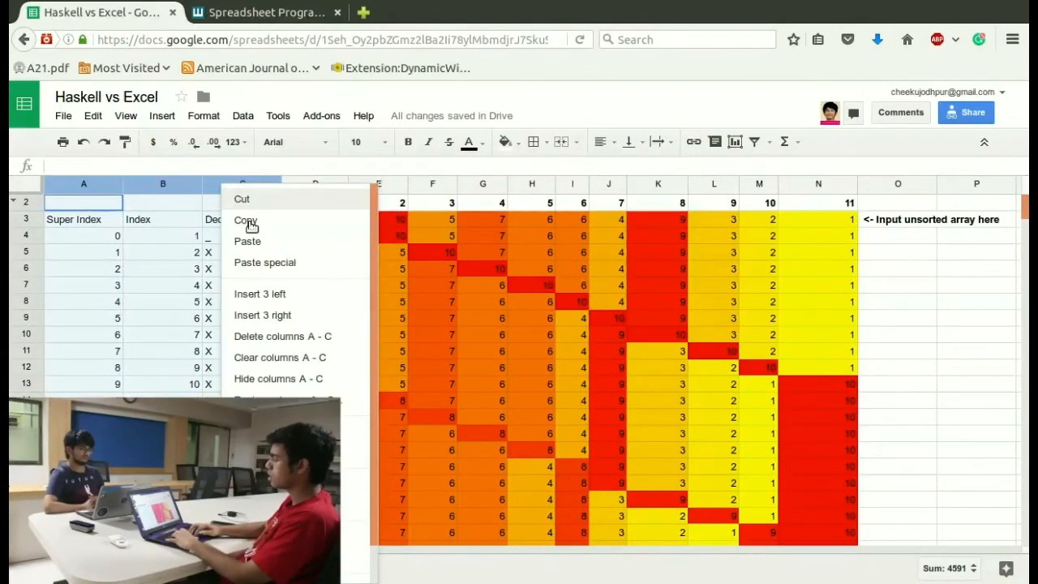
{"action": "mouse_move", "coordinate": [289, 379]}
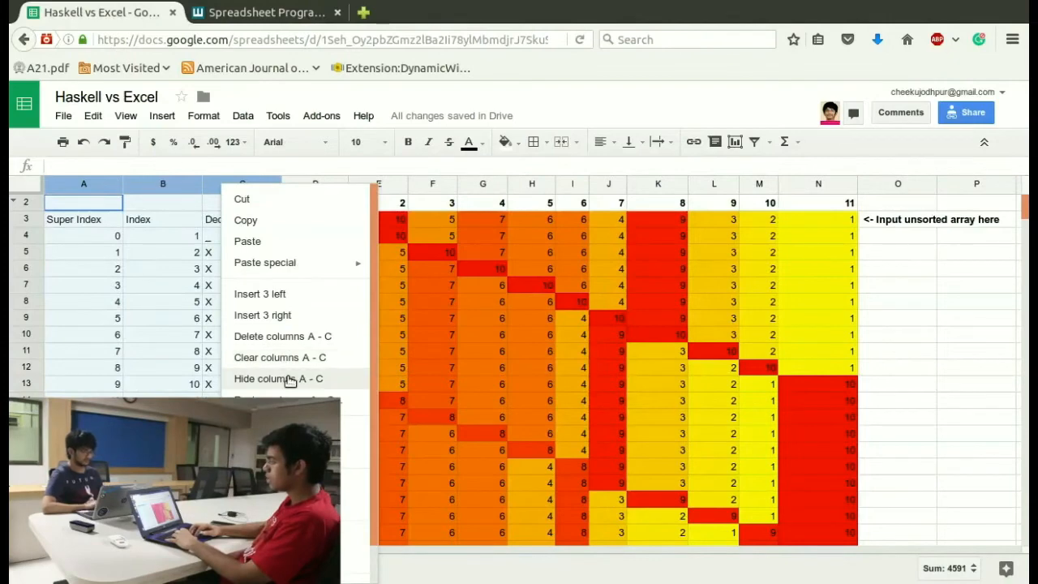
{"action": "left_click", "coordinate": [279, 379]}
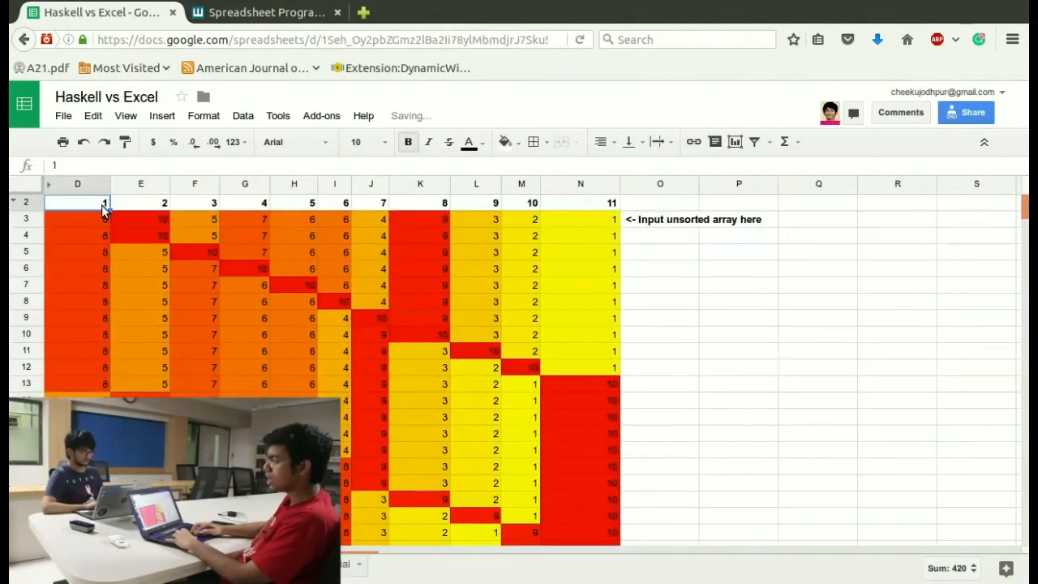
{"action": "left_click", "coordinate": [334, 218]}
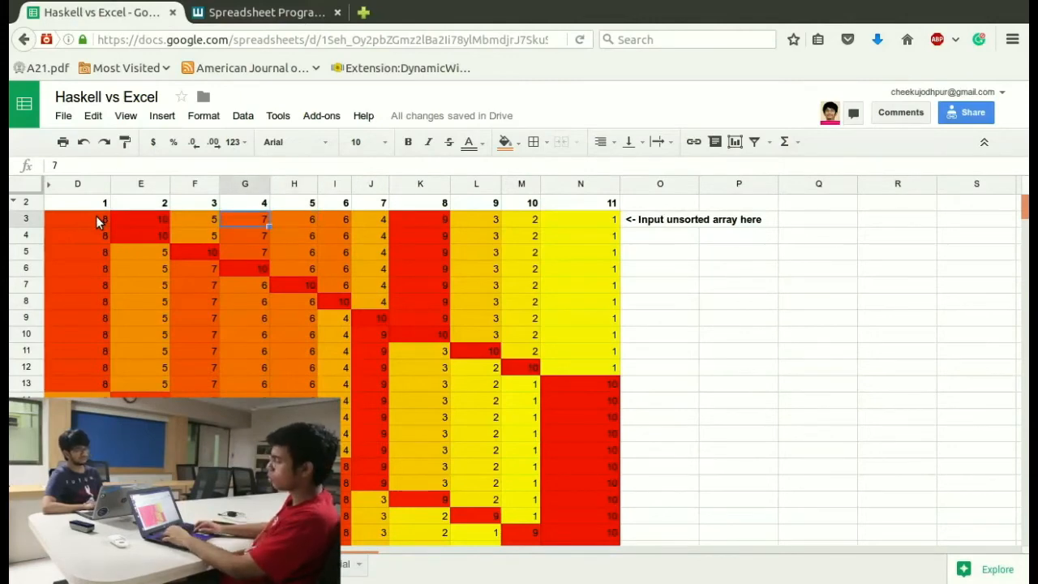
- Replace the input array in row 3 with new numbers and check the sorted bottom rows
{"action": "left_click", "coordinate": [77, 219]}
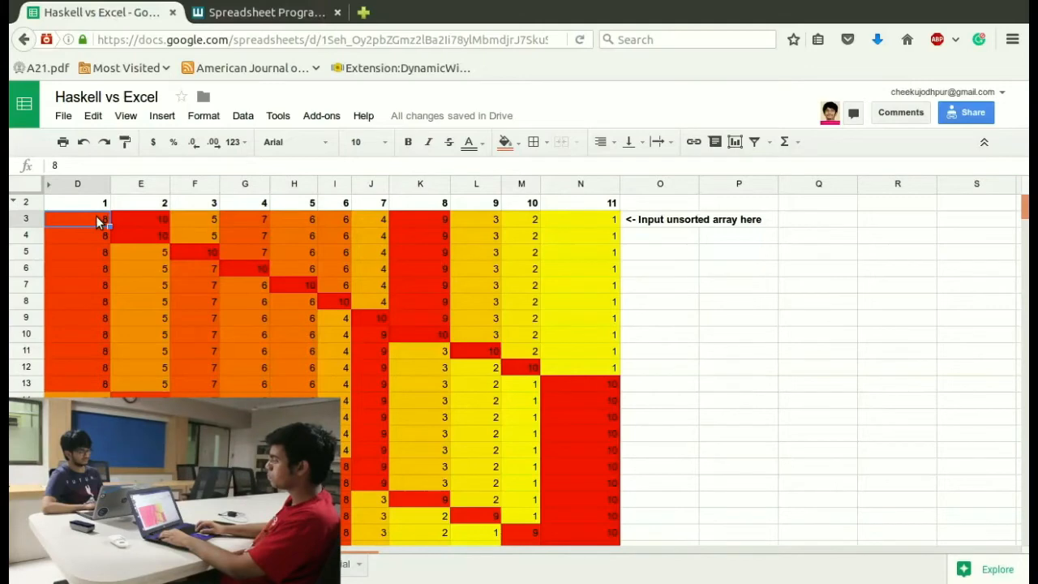
{"action": "mouse_move", "coordinate": [392, 279]}
{"action": "type", "text": "9"}
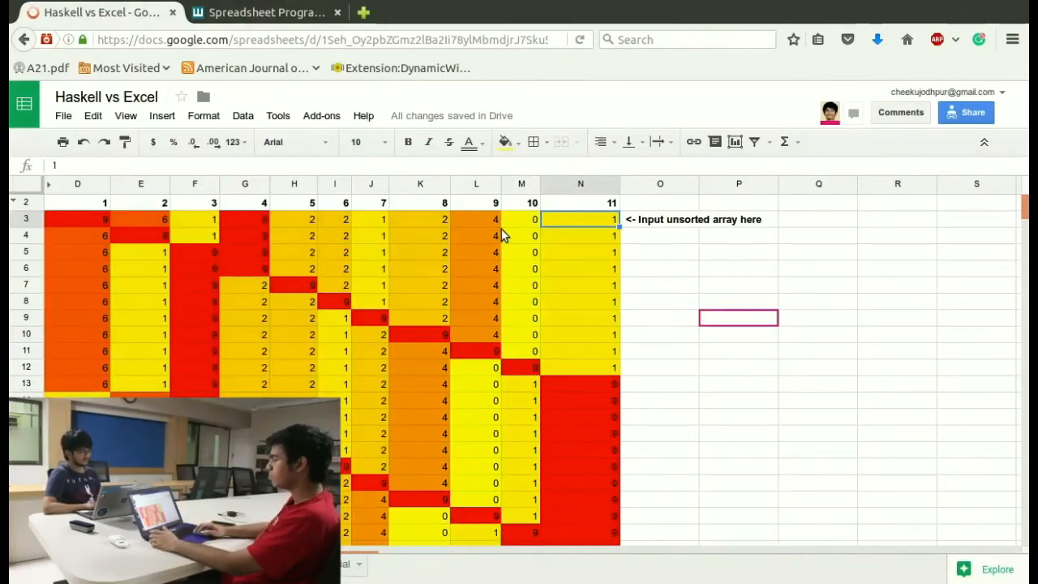
{"action": "left_click", "coordinate": [581, 269]}
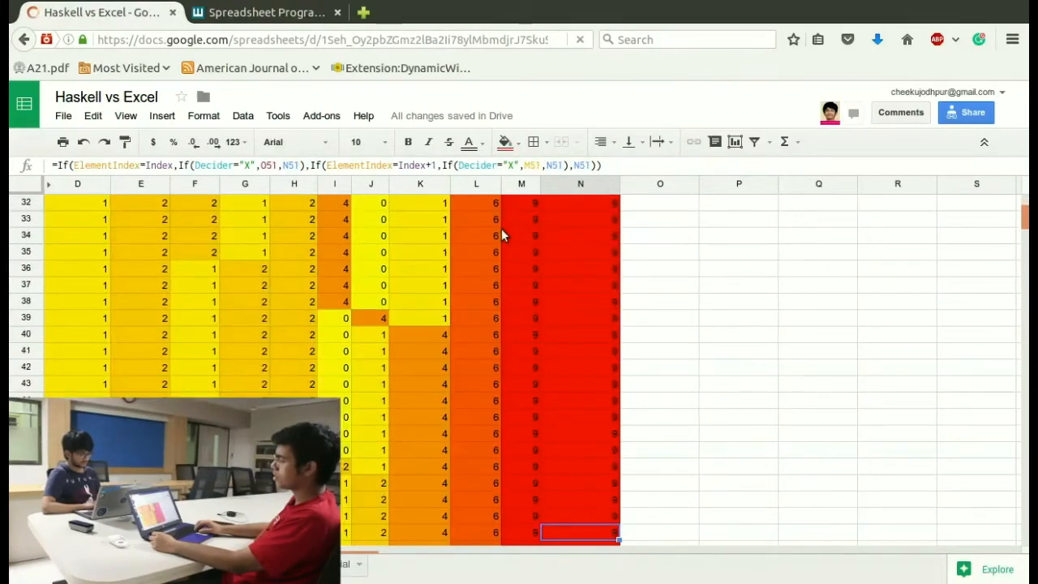
{"action": "scroll", "scroll_direction": "down", "scroll_amount": 3}
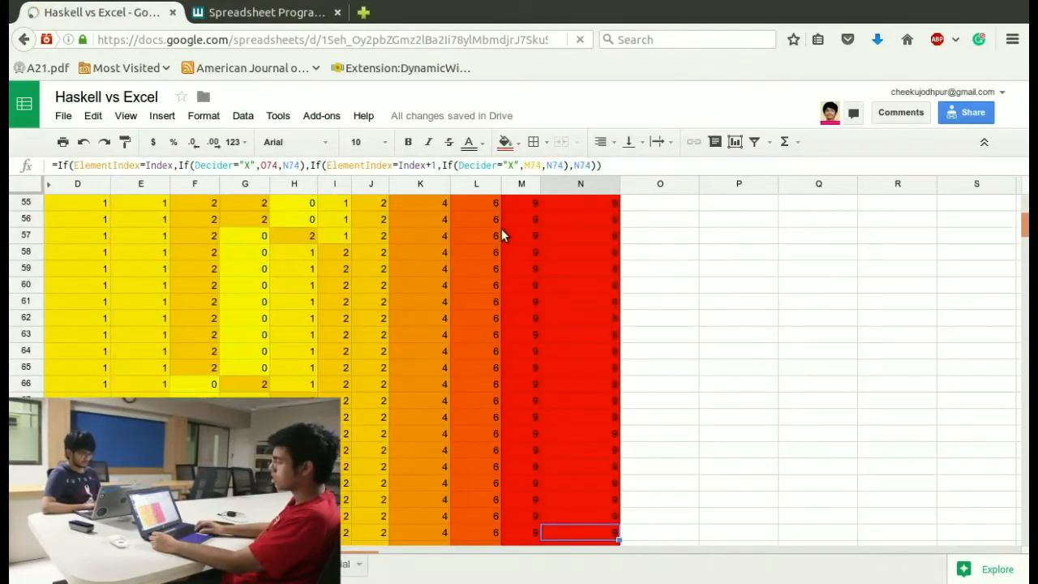
{"action": "scroll", "scroll_direction": "down", "scroll_amount": 3}
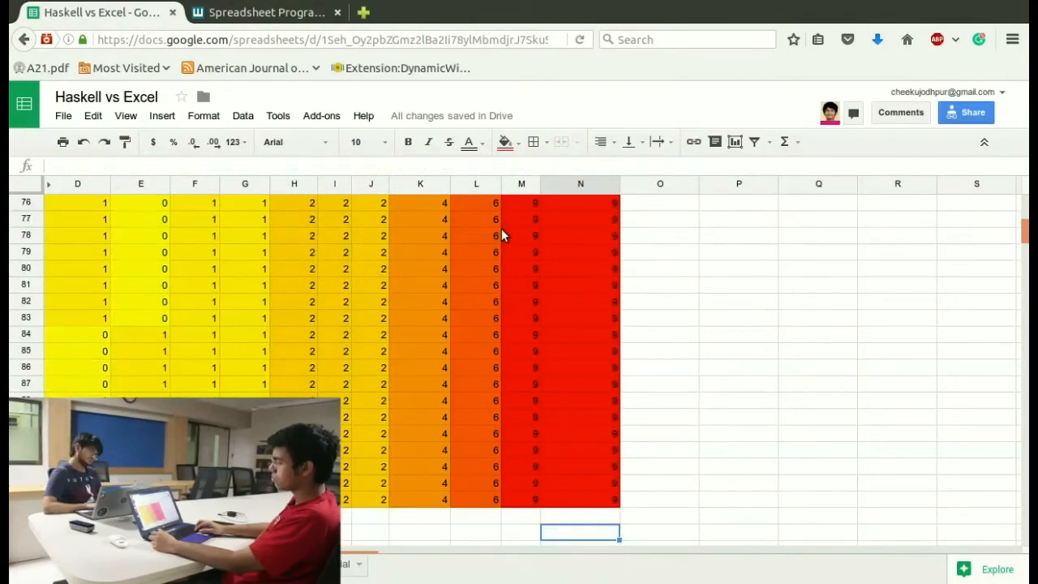